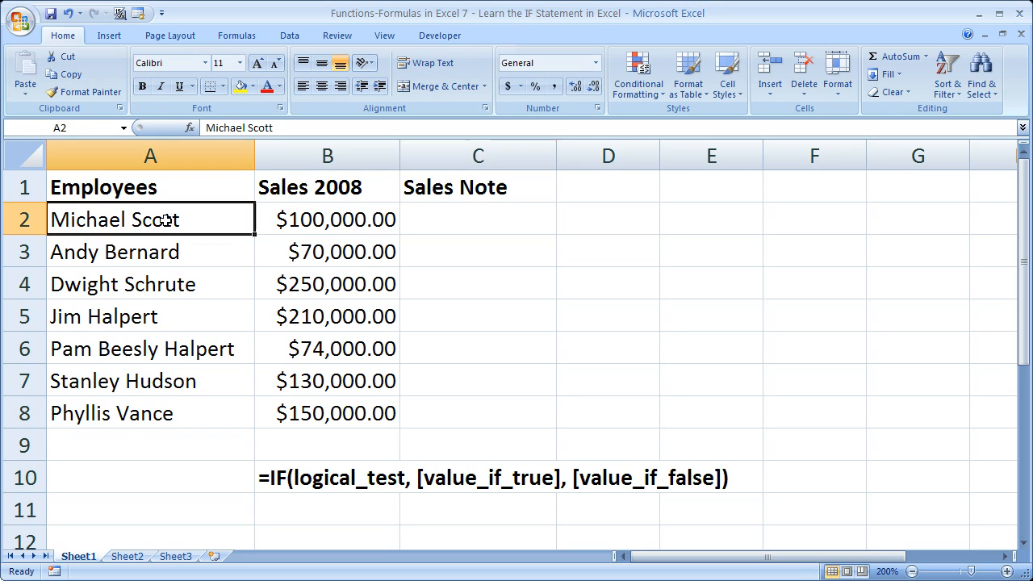
- Review the empty Sales Note cells and Michael Scott's underlying sales value
drag(326, 220, 326, 413)
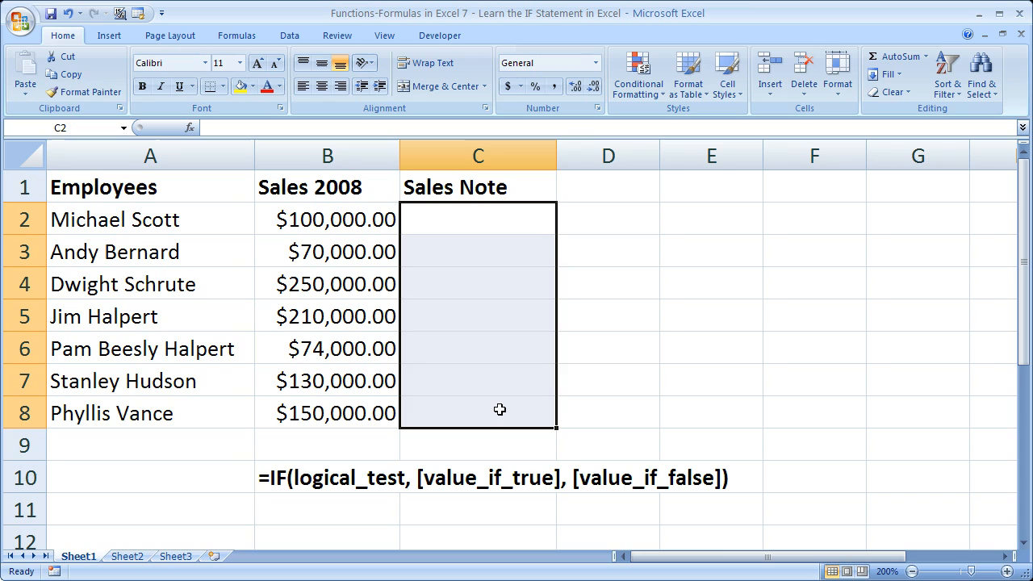
click(326, 220)
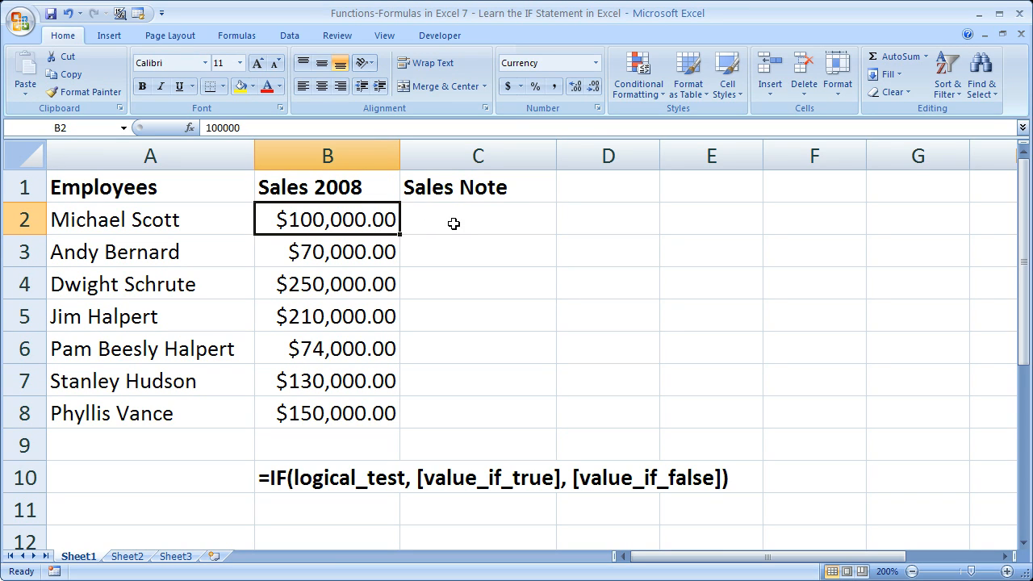
click(478, 220)
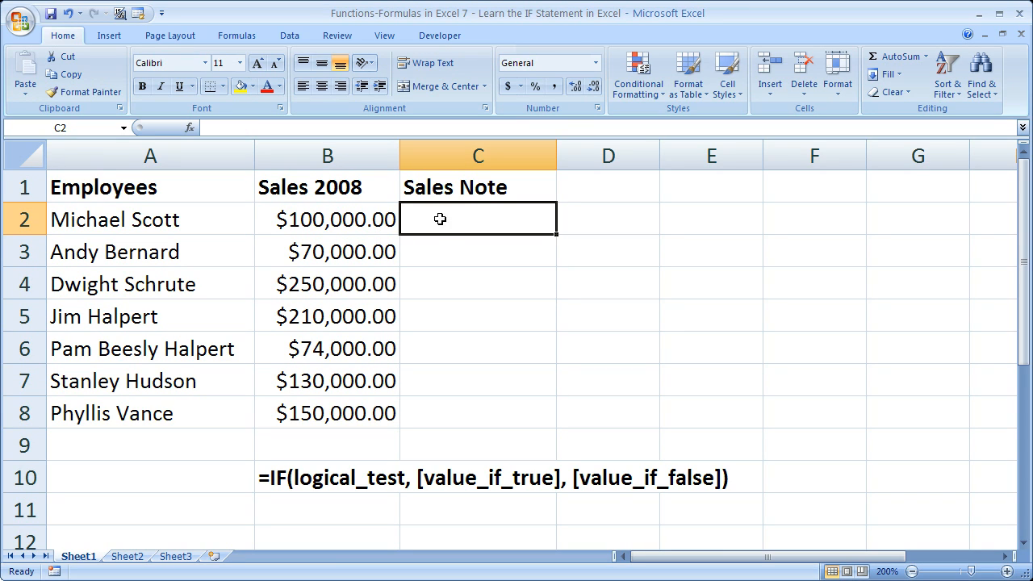
click(326, 219)
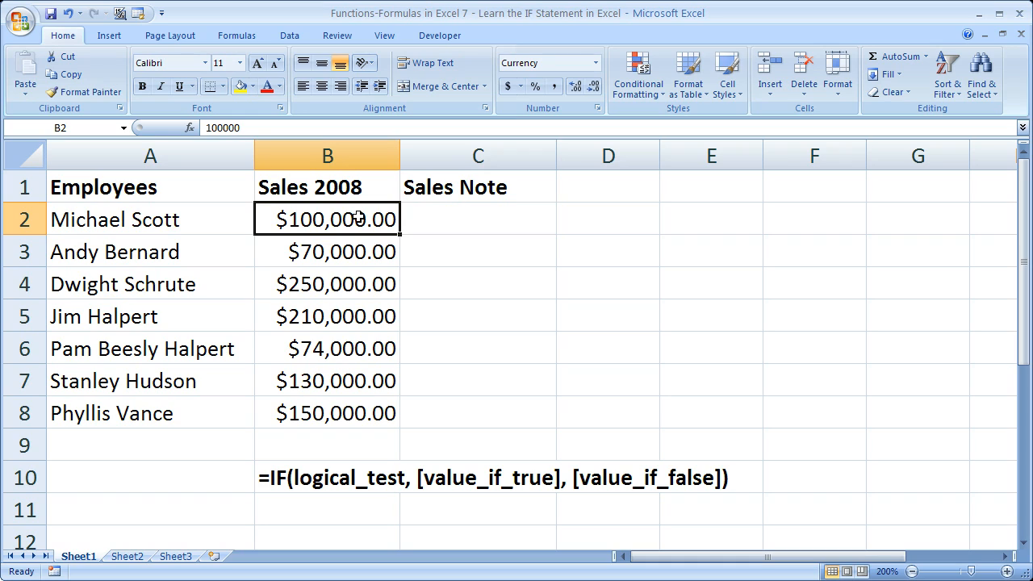
mouse_move(452, 219)
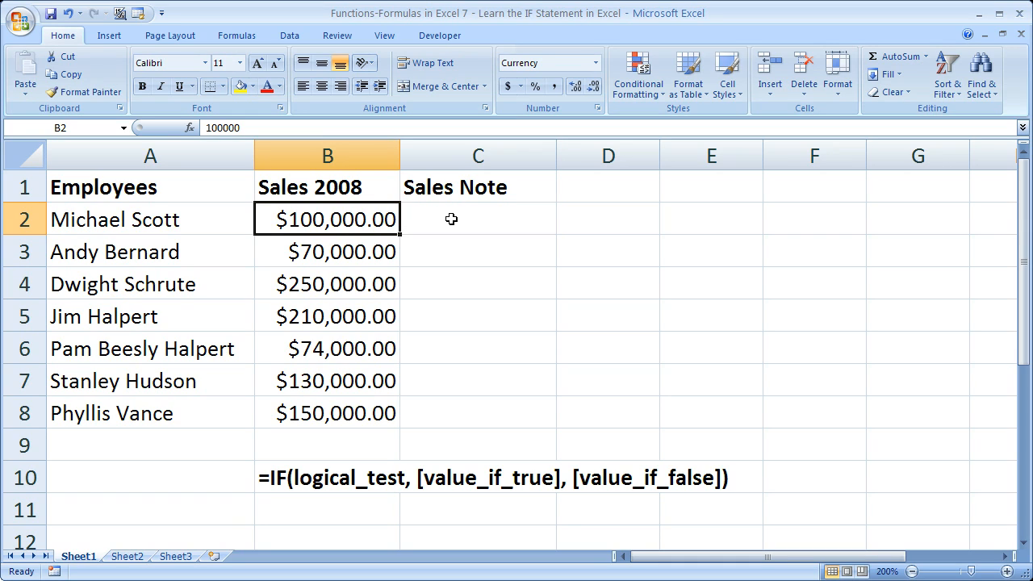
click(478, 219)
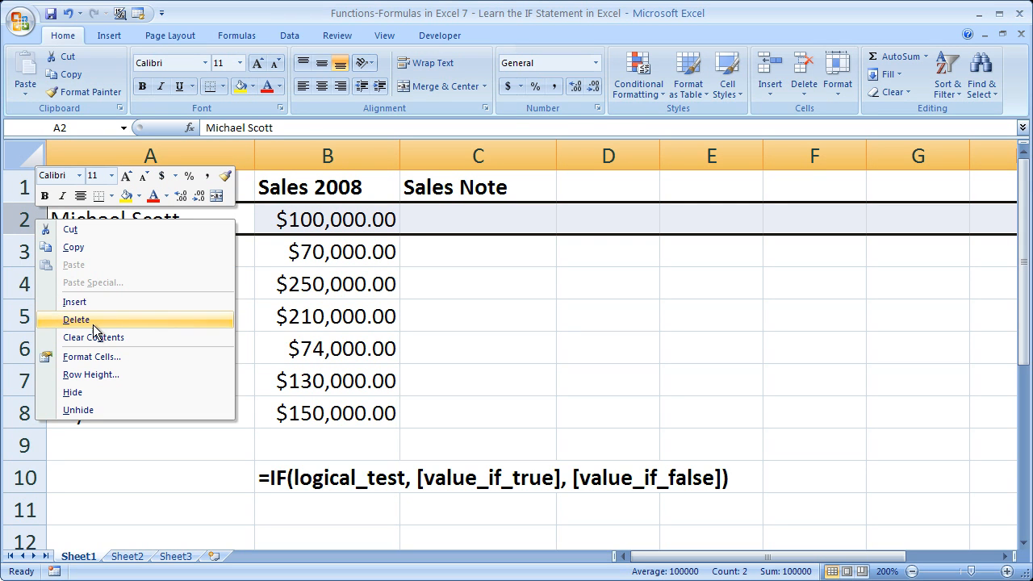
- Delete Michael Scott's row so the table starts with Andy Bernard
click(75, 320)
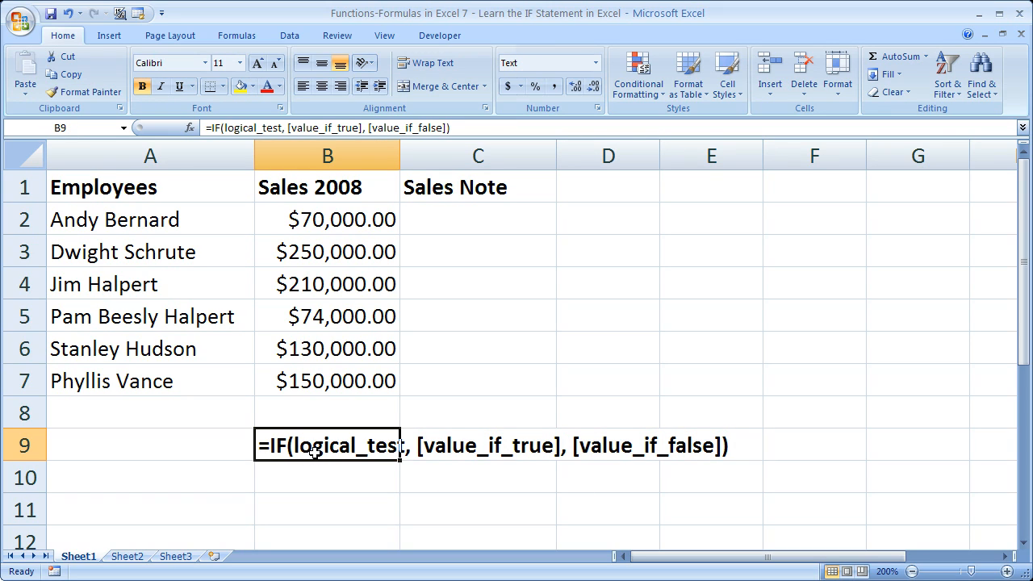
click(326, 414)
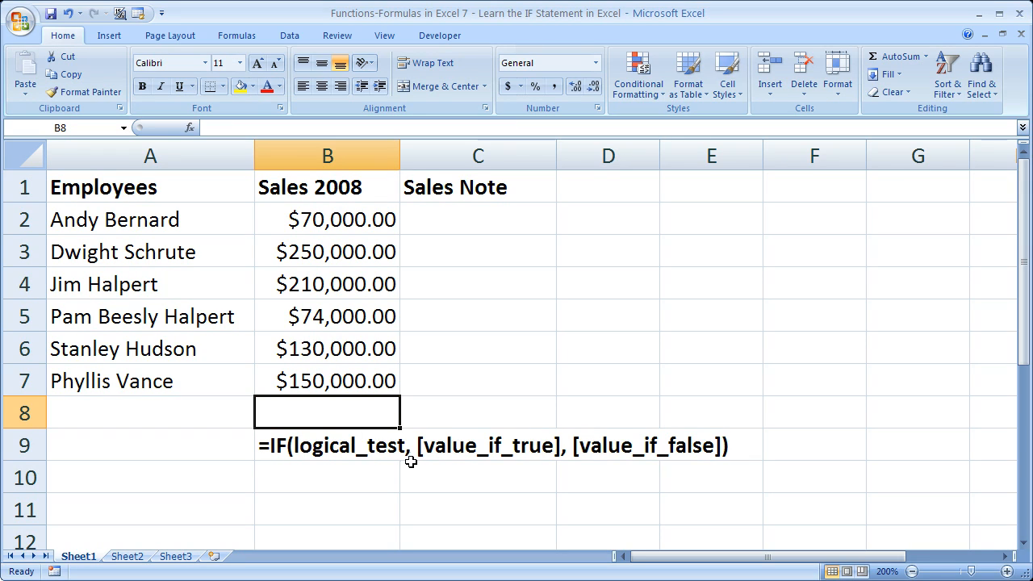
mouse_move(427, 437)
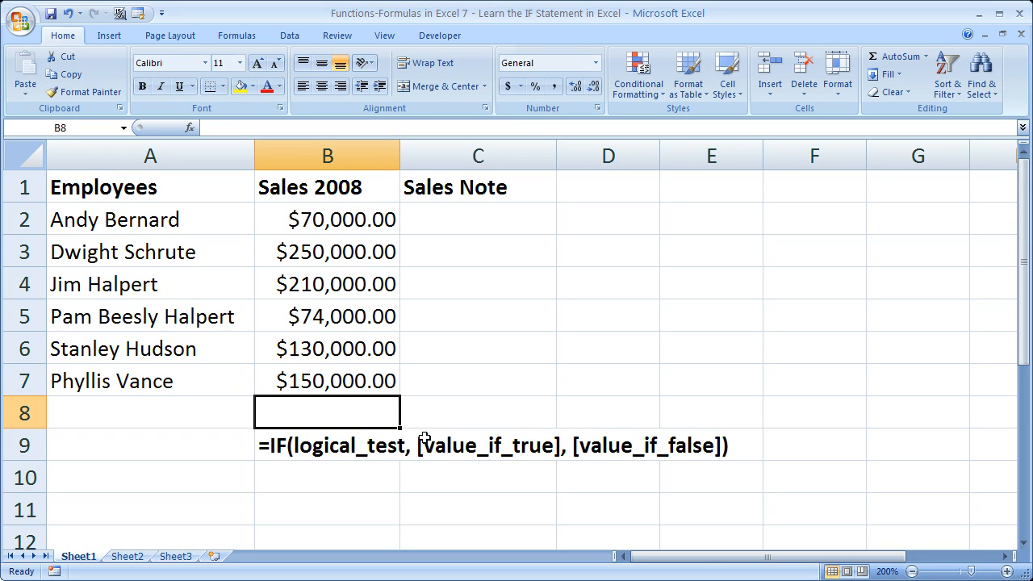
mouse_move(510, 431)
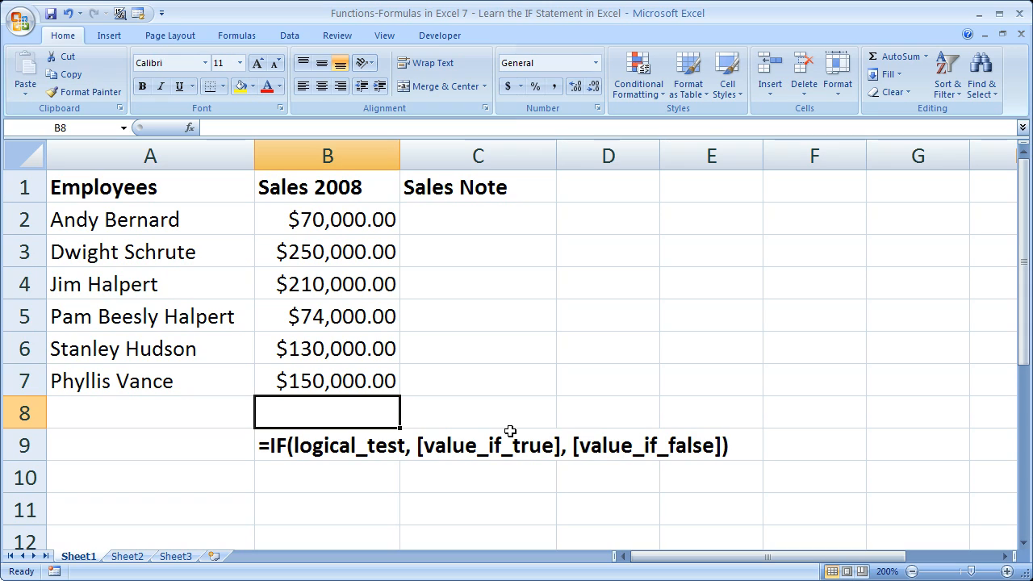
mouse_move(680, 487)
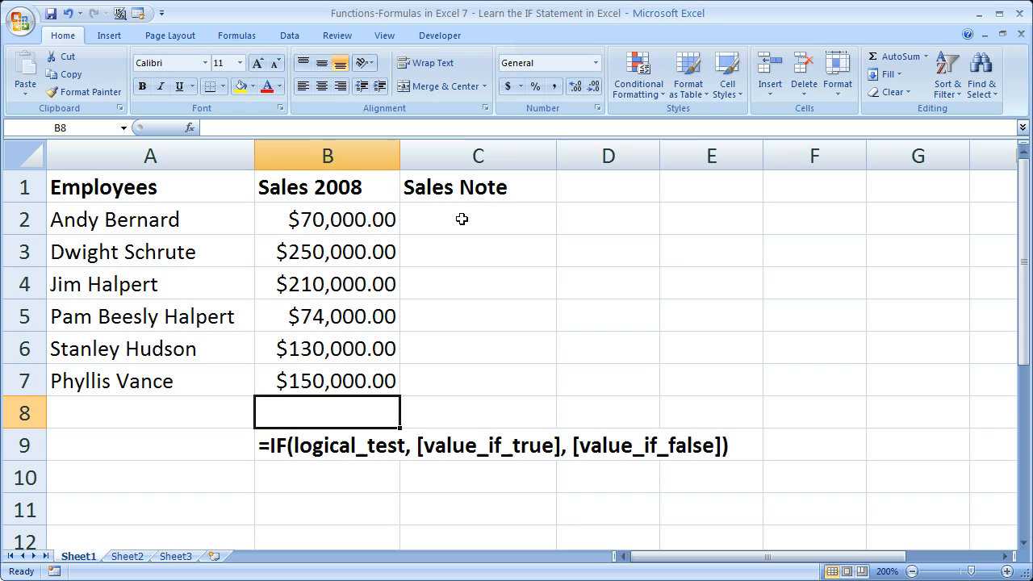
mouse_move(424, 220)
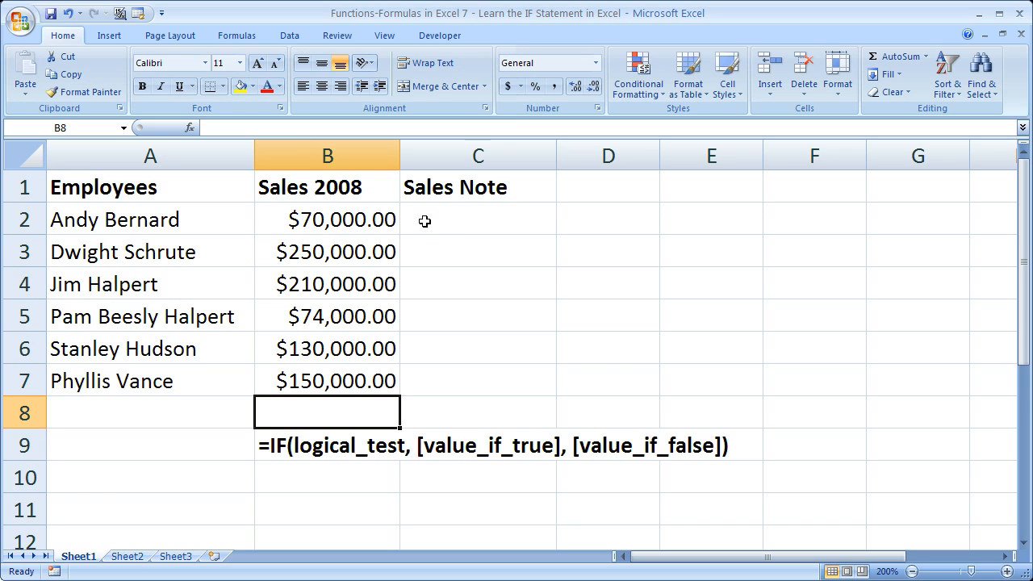
- Begin C2's IF formula with the condition B2>=100000
click(478, 220)
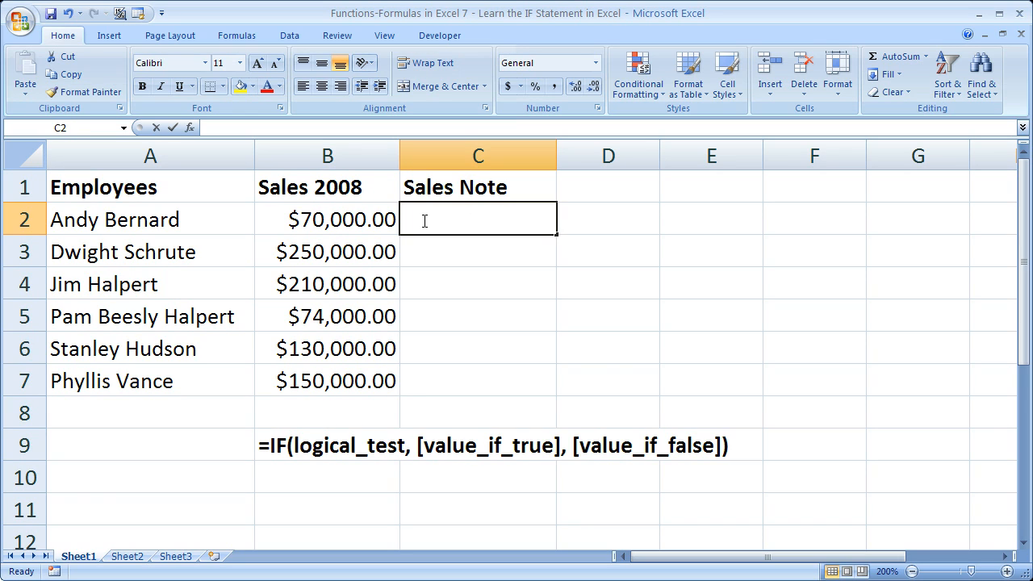
text(=)
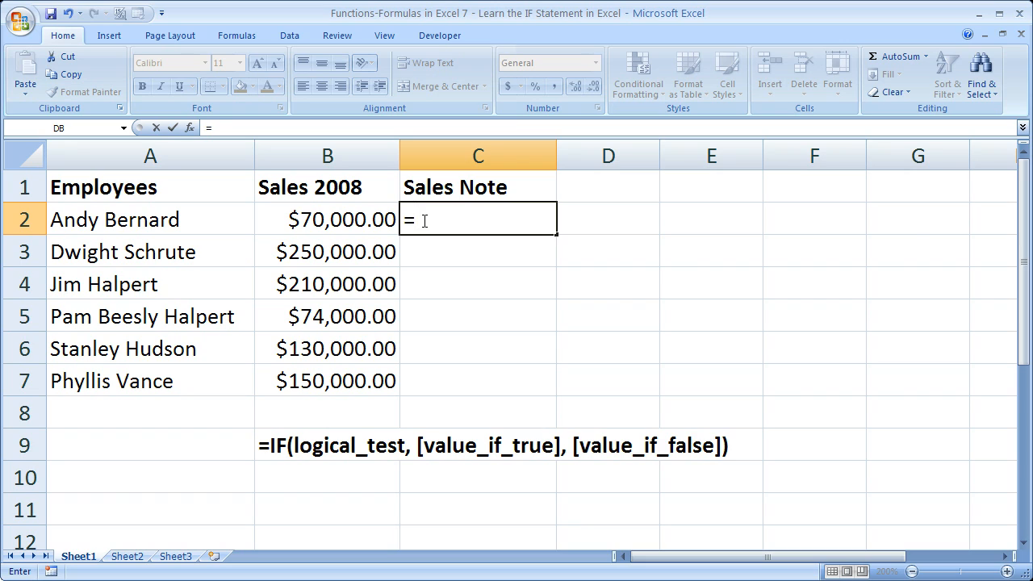
text(if)
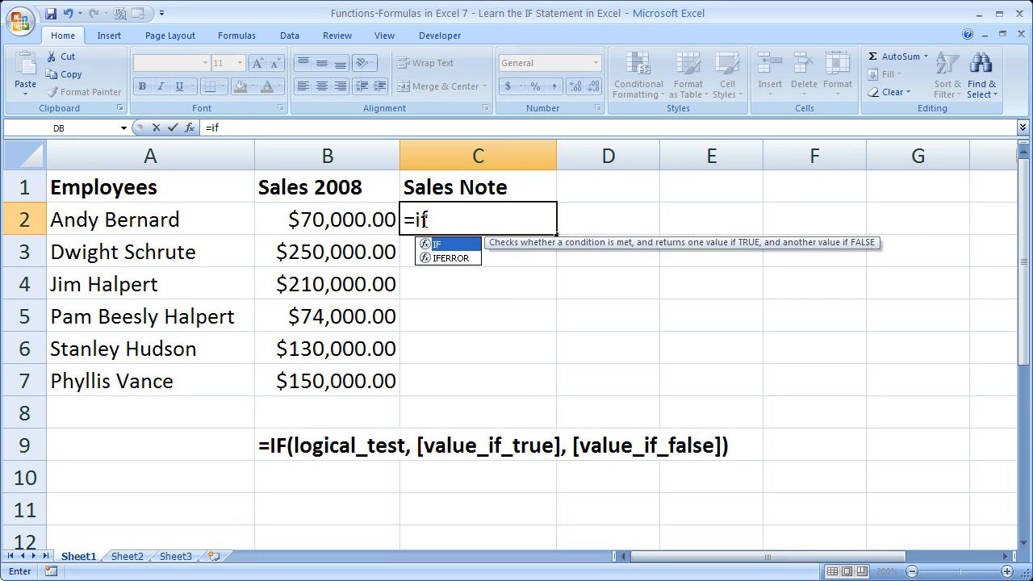
text(()
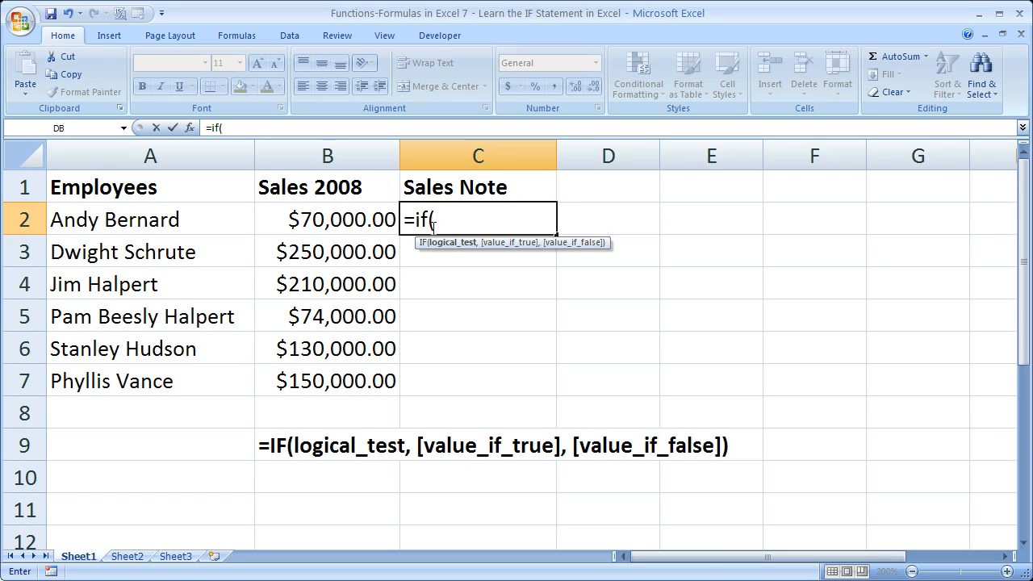
mouse_move(343, 219)
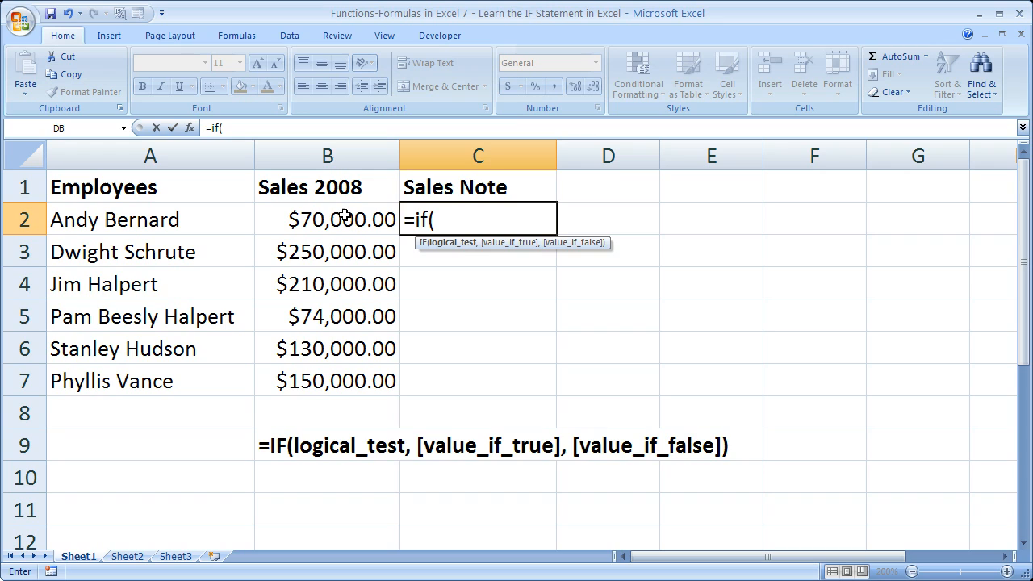
click(326, 219)
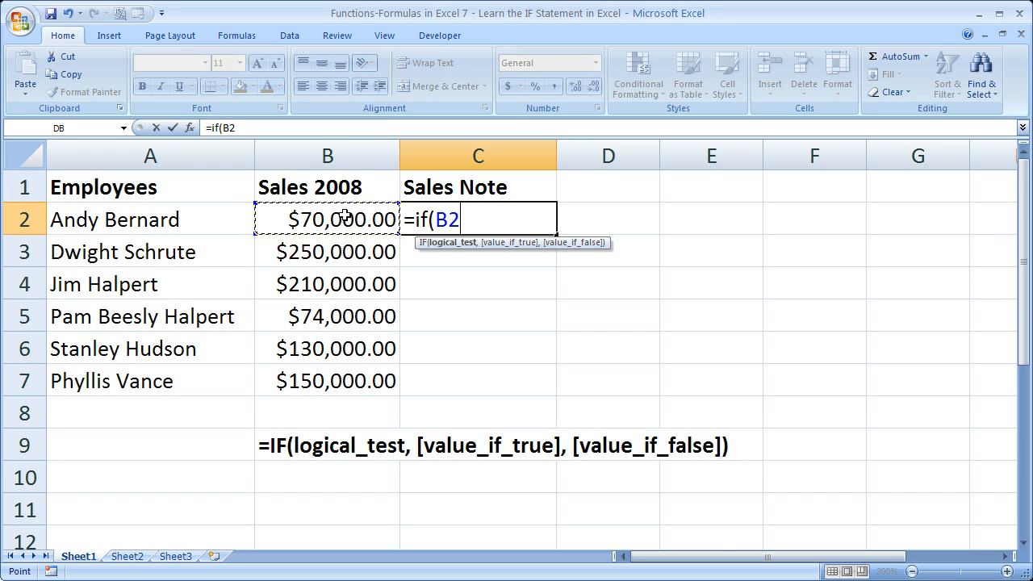
text(>)
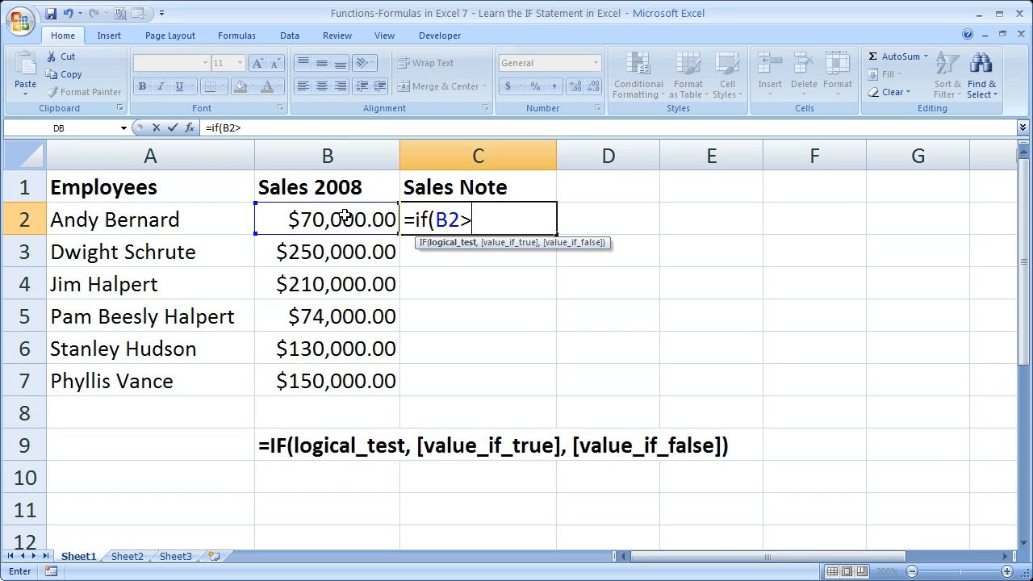
text(=)
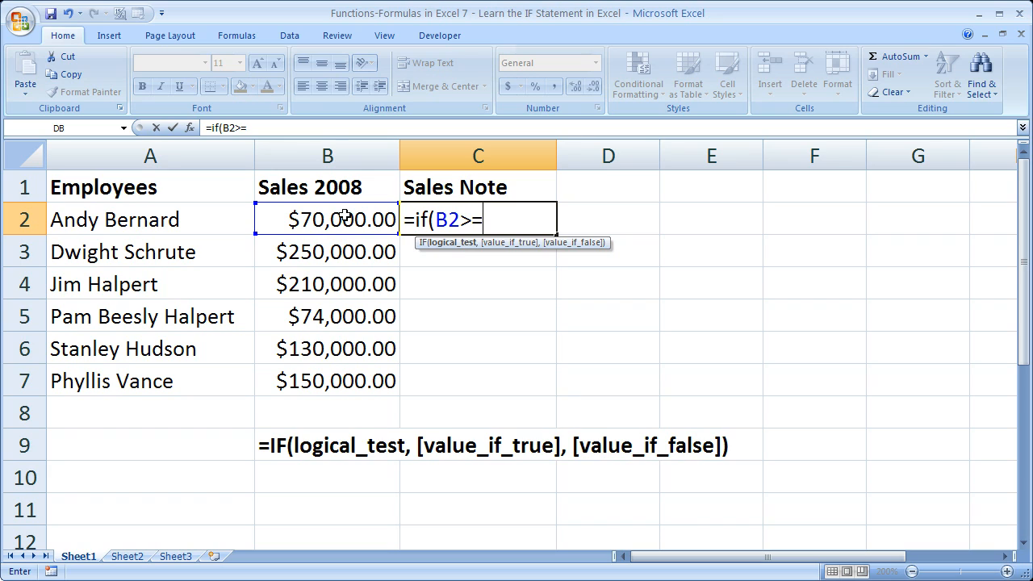
text(100)
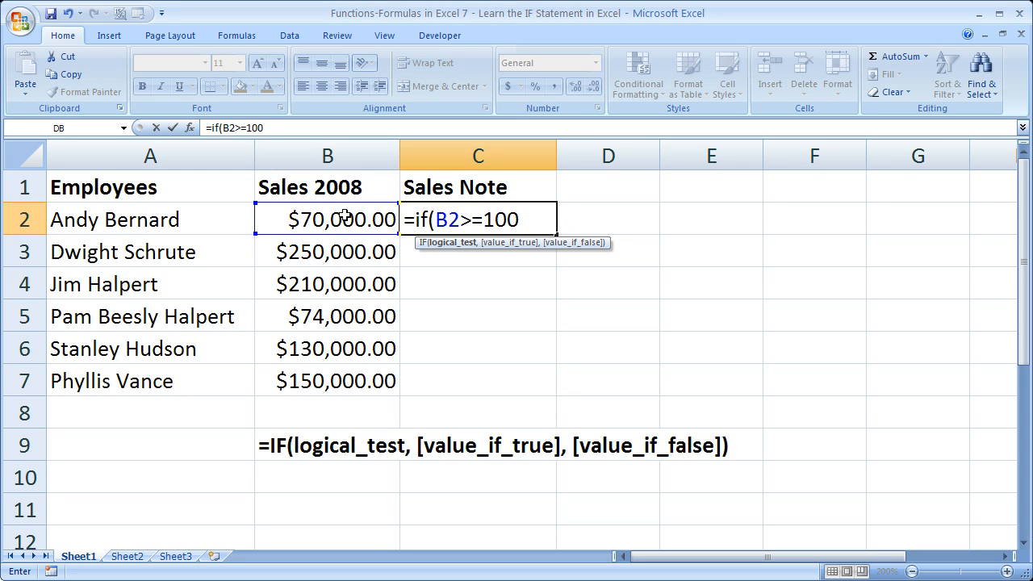
text(000)
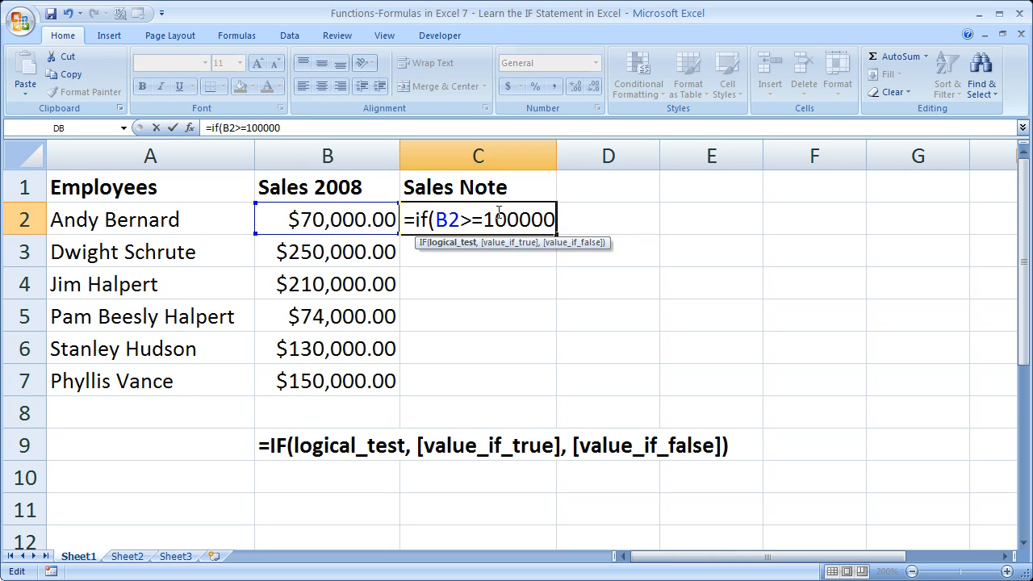
mouse_move(458, 320)
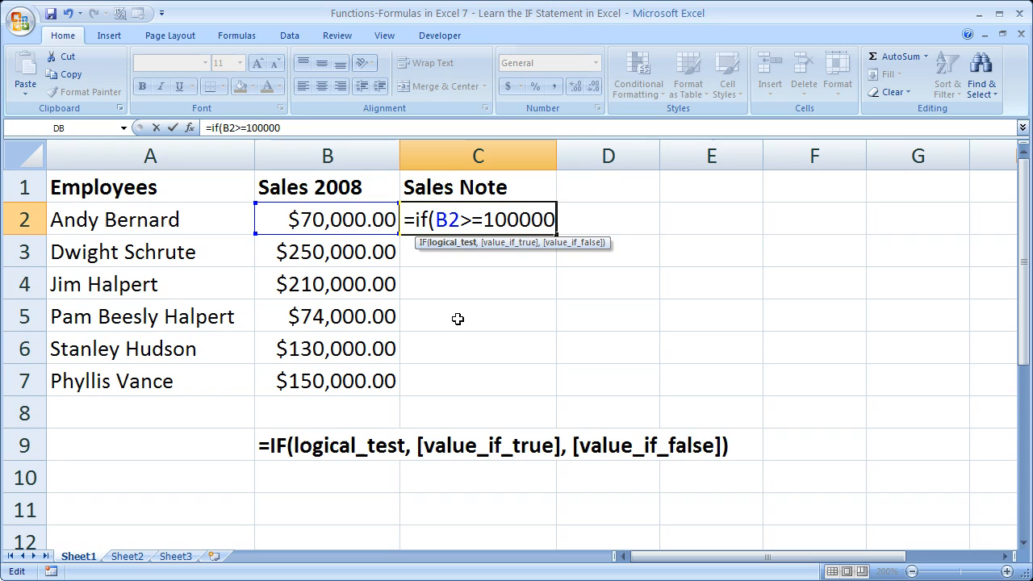
text(,)
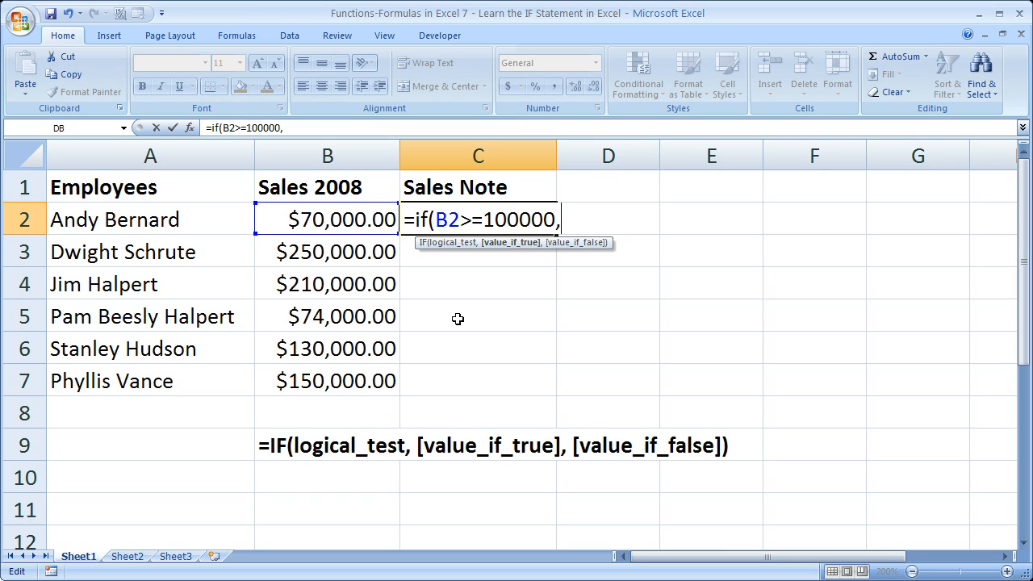
- Complete the formula with "Gets Bonus" if true and "No Bonus" if false
text(")
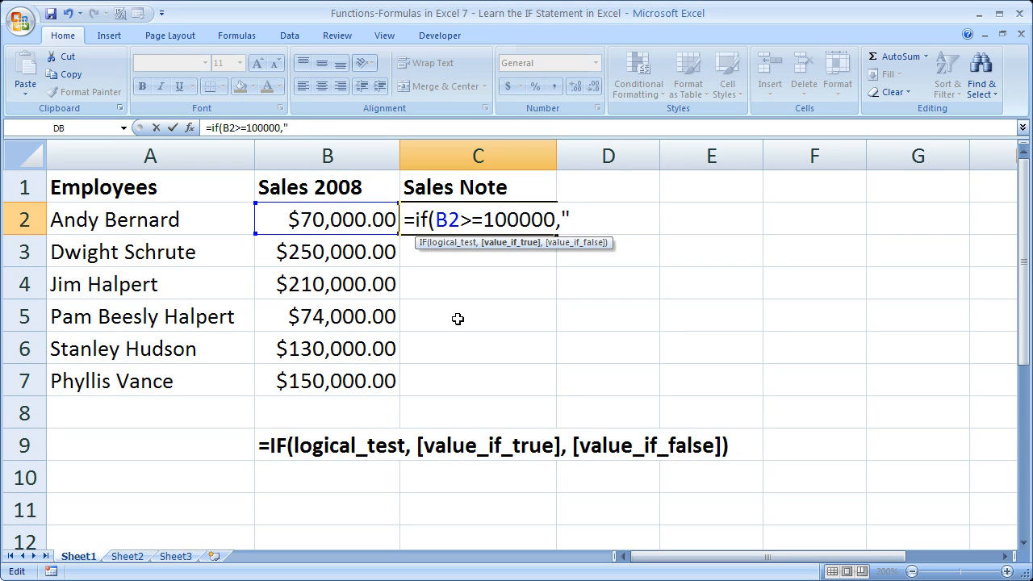
text(Gets B)
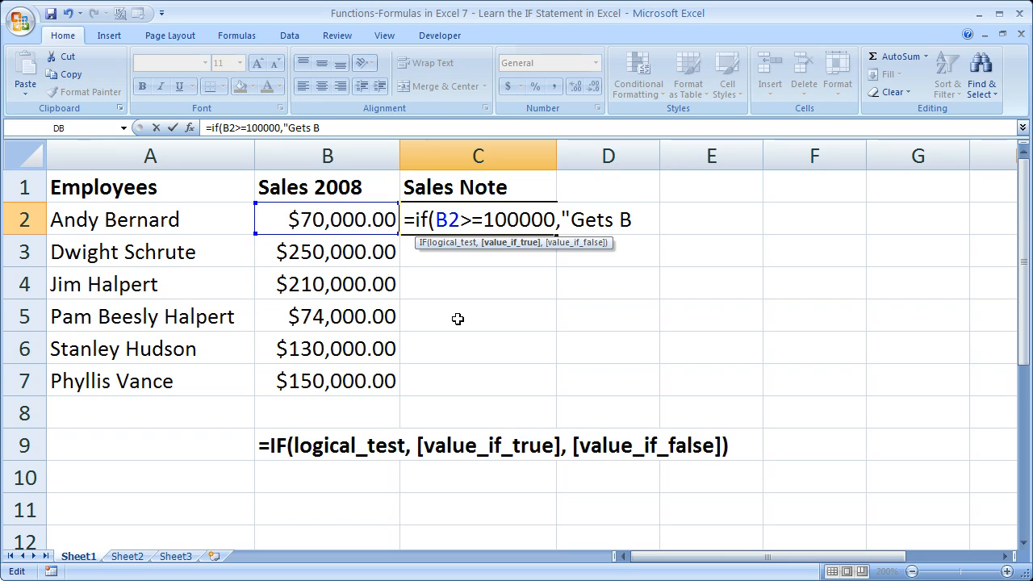
text(onus)
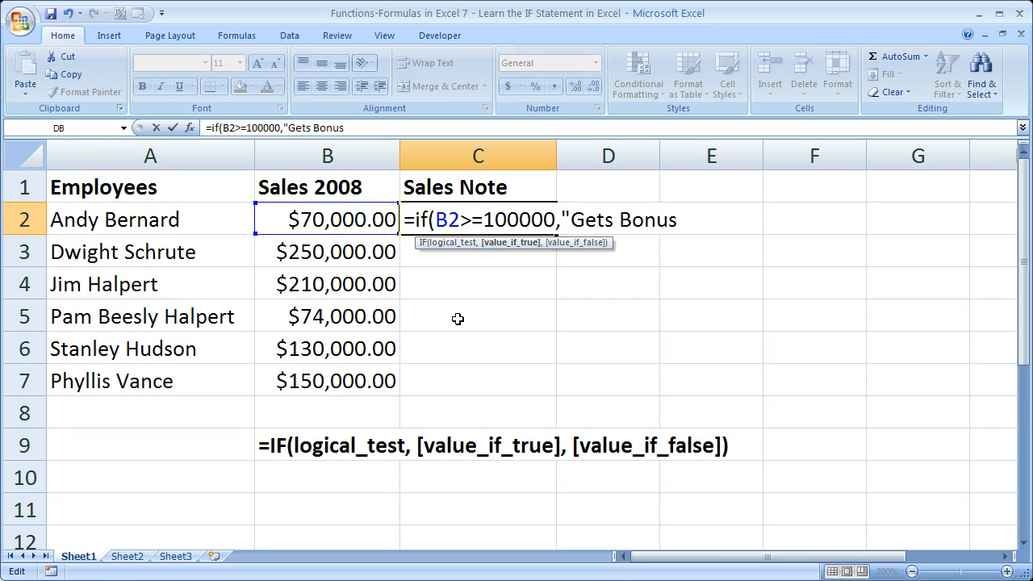
text(")
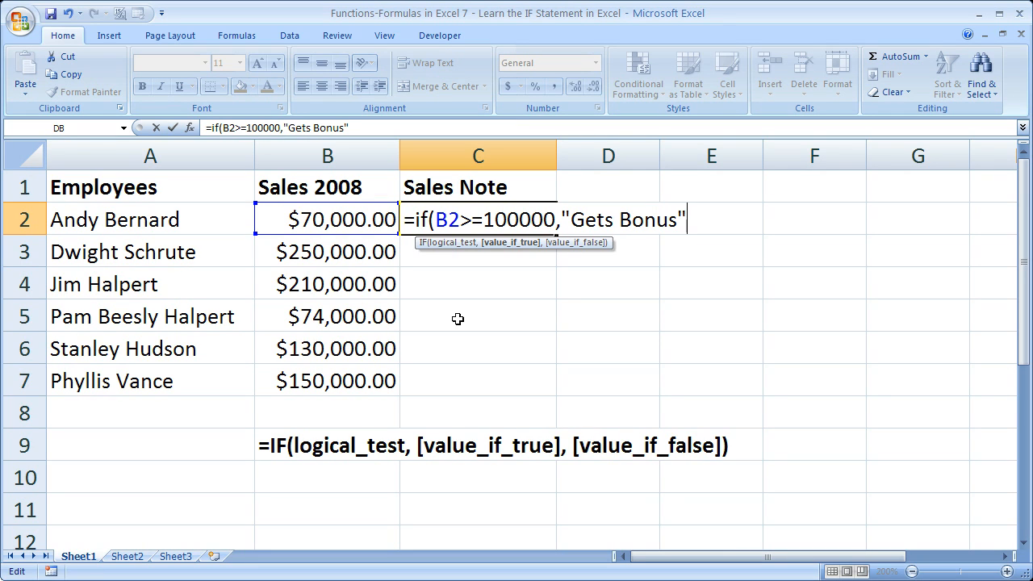
text(,)
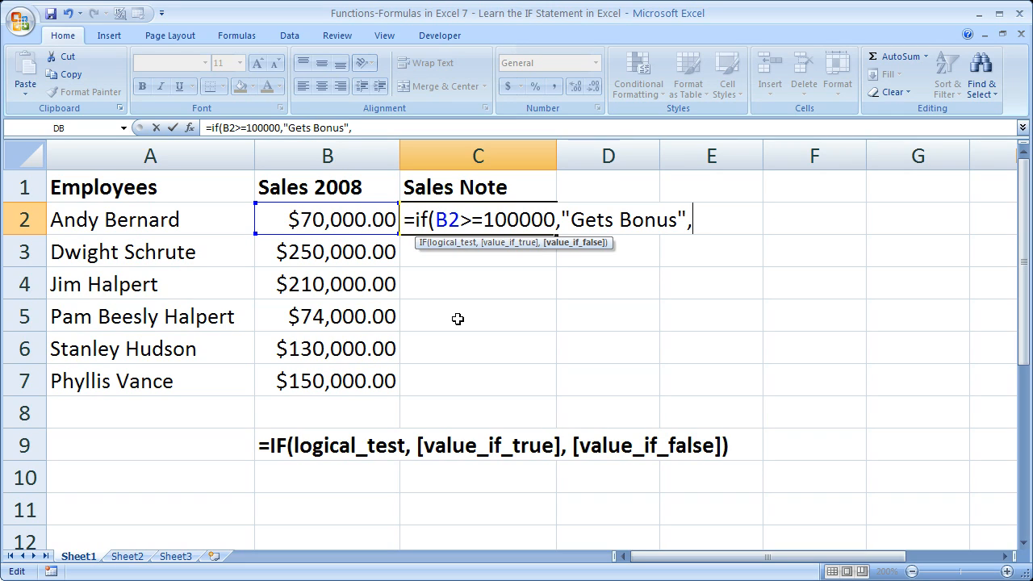
text("No Bonu)
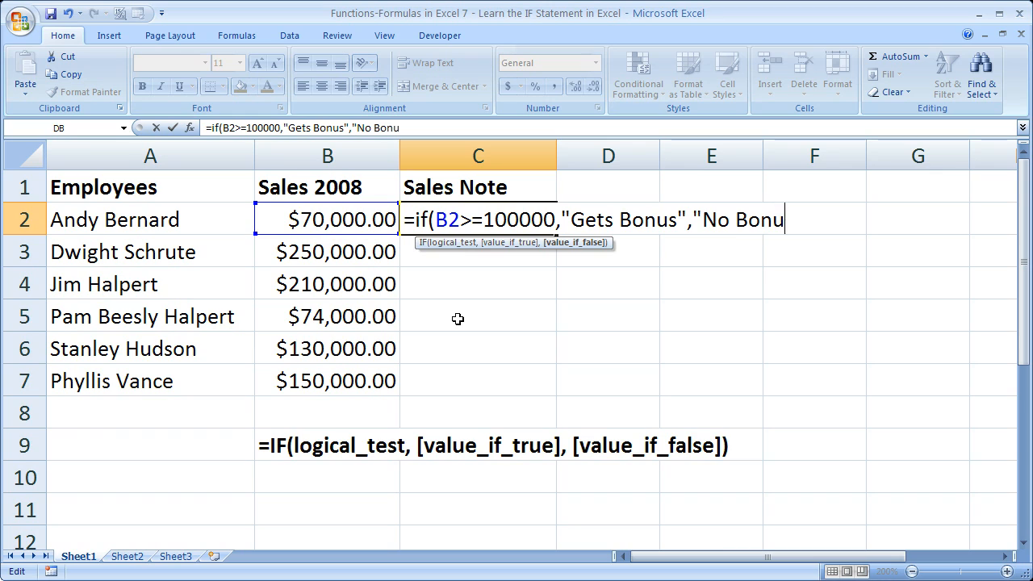
text(s")
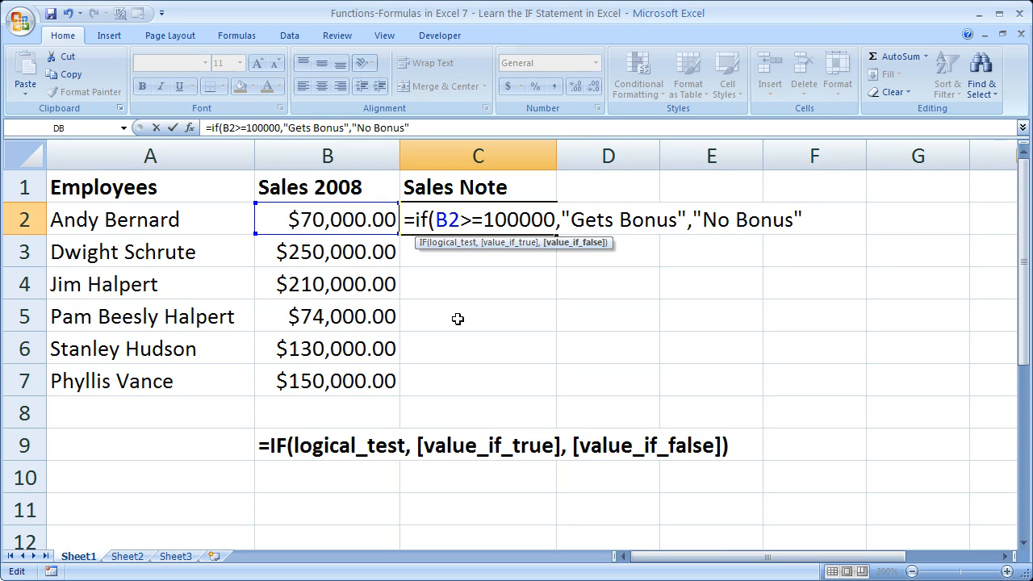
text())
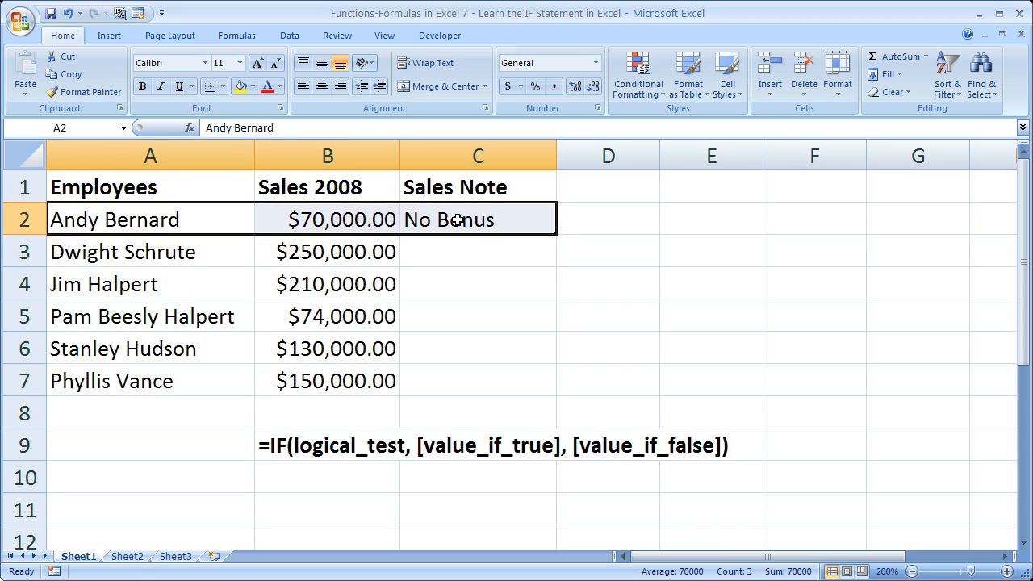
- Commit the formula so C2 shows No Bonus for $70,000 and review it in the formula bar
click(478, 220)
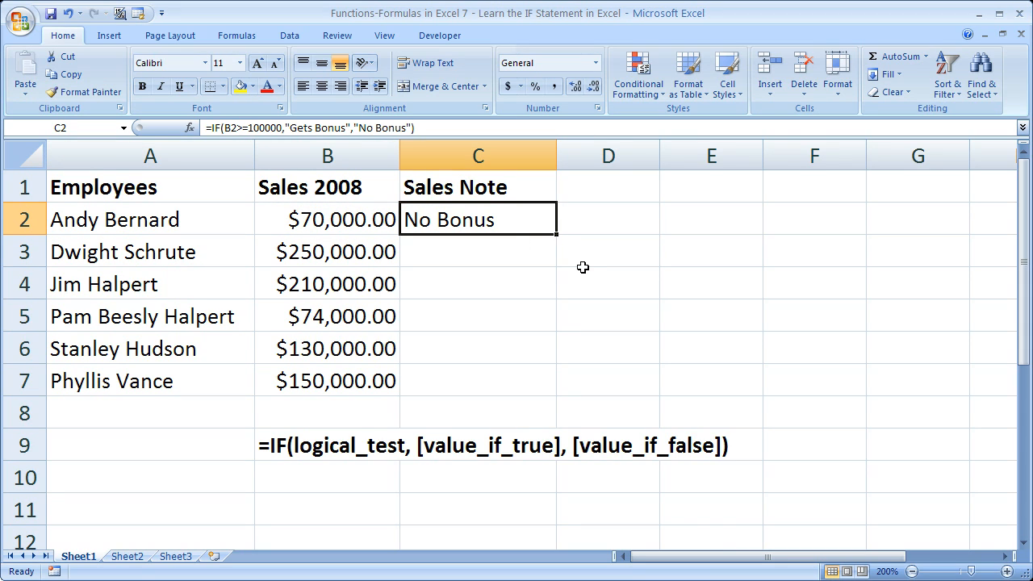
click(607, 251)
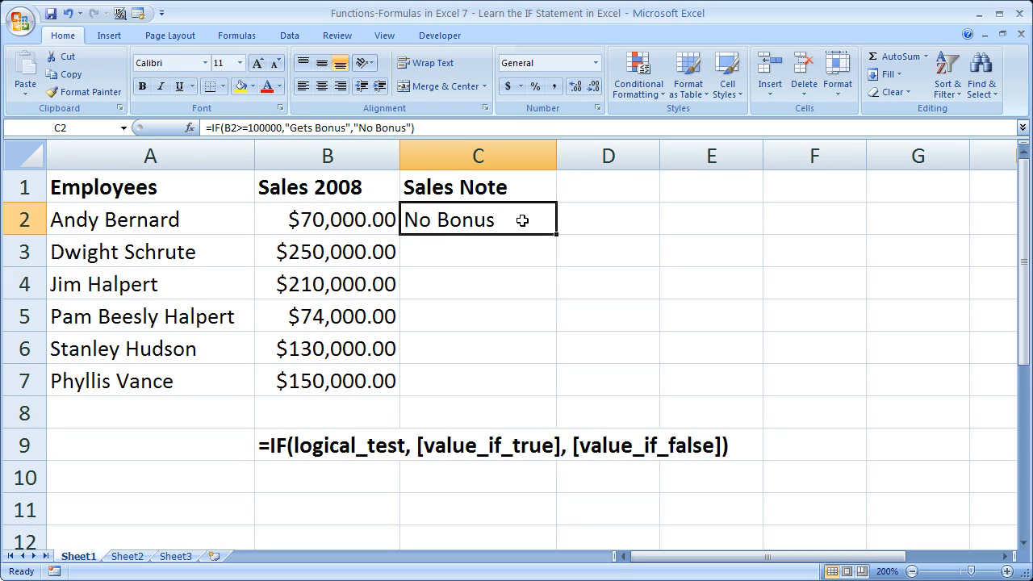
mouse_move(494, 216)
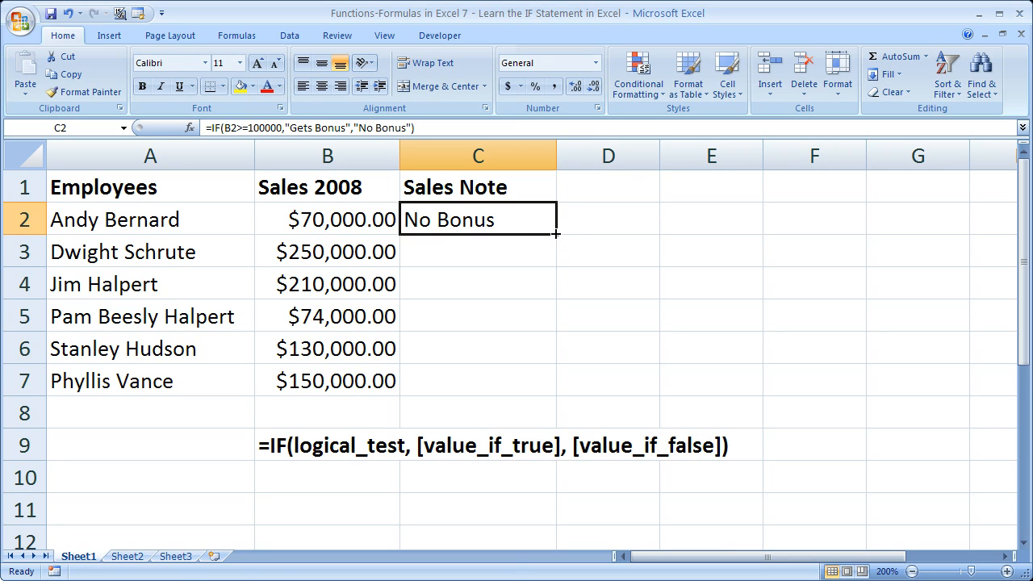
- Fill the Sales Note IF formula from C2 through C7 and check the adjusted row references
drag(555, 234, 551, 389)
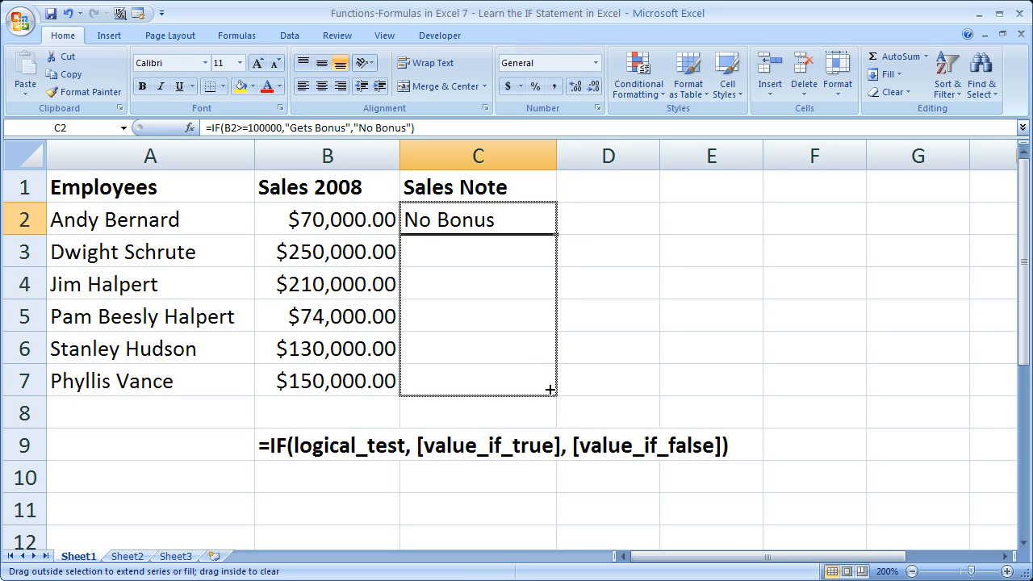
drag(553, 234, 552, 389)
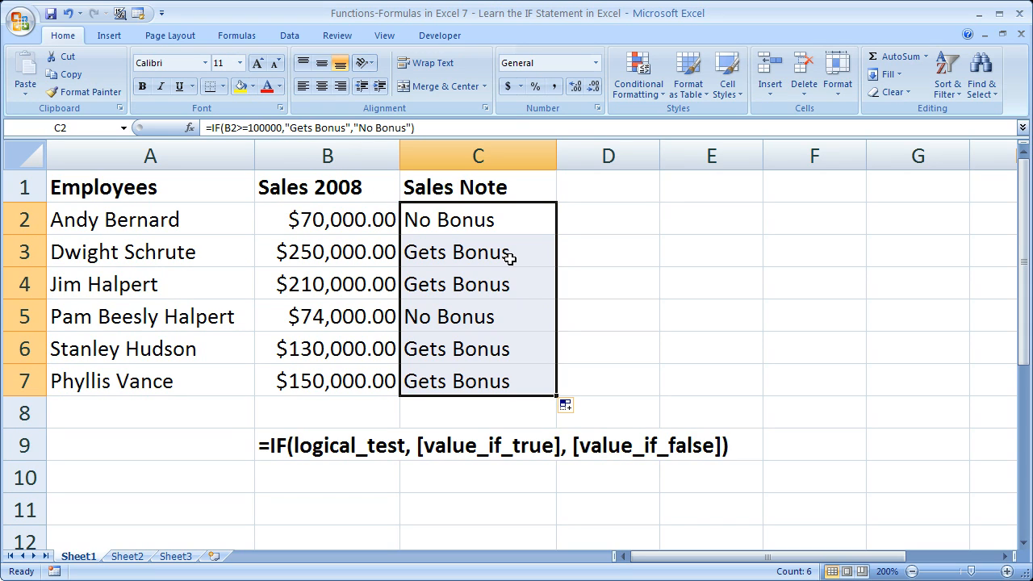
click(478, 252)
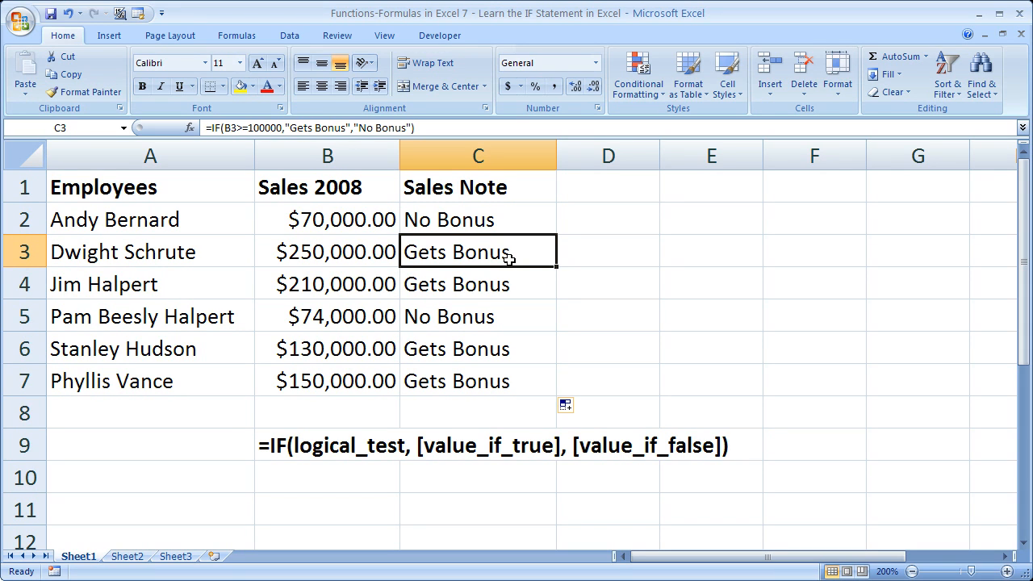
mouse_move(213, 255)
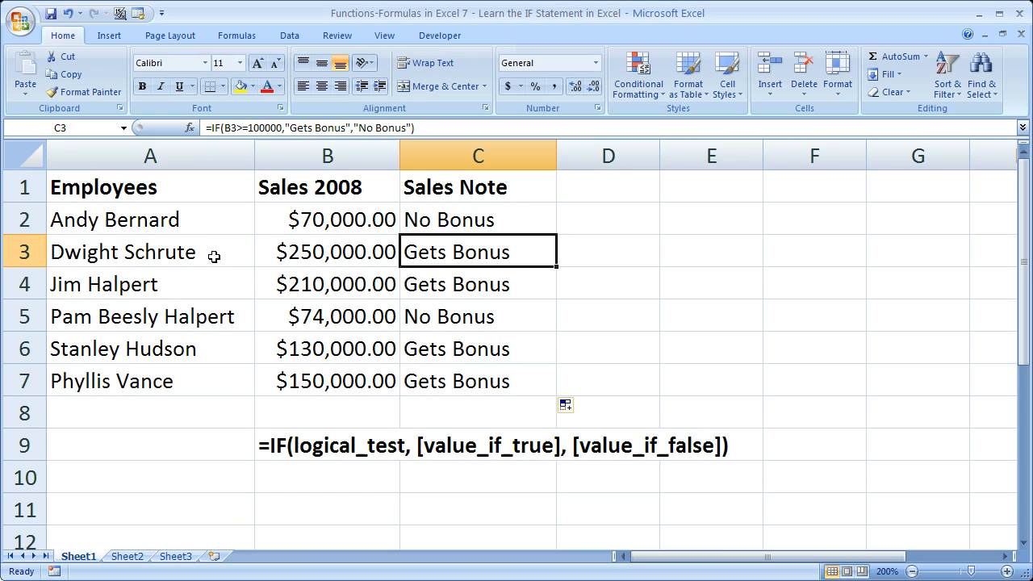
click(151, 284)
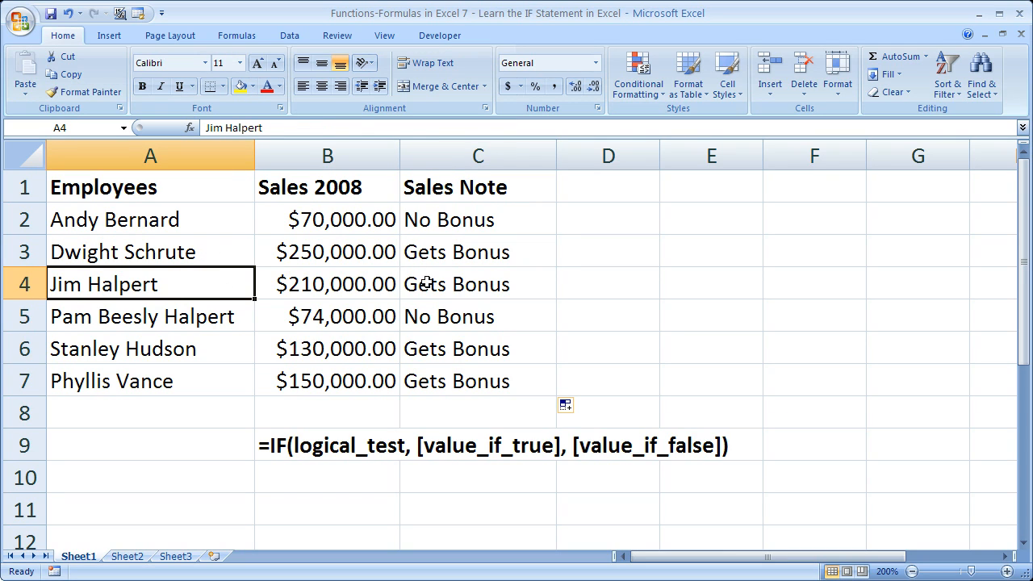
click(477, 349)
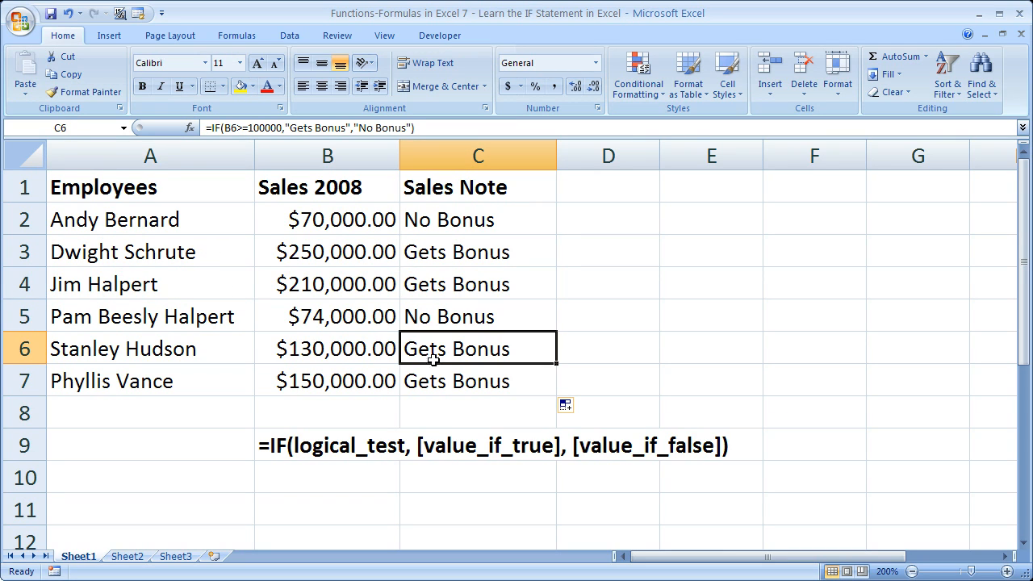
click(478, 314)
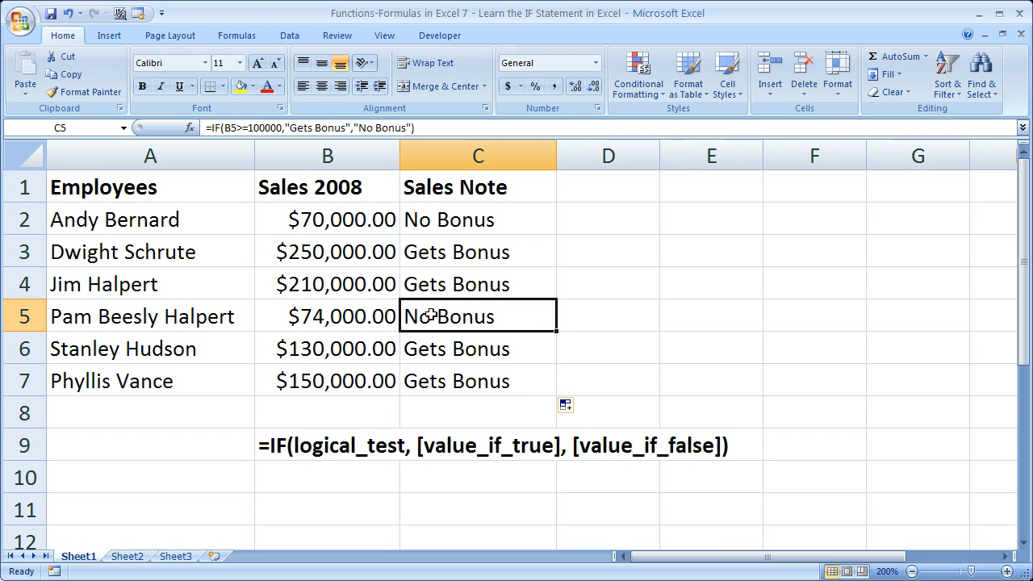
mouse_move(433, 310)
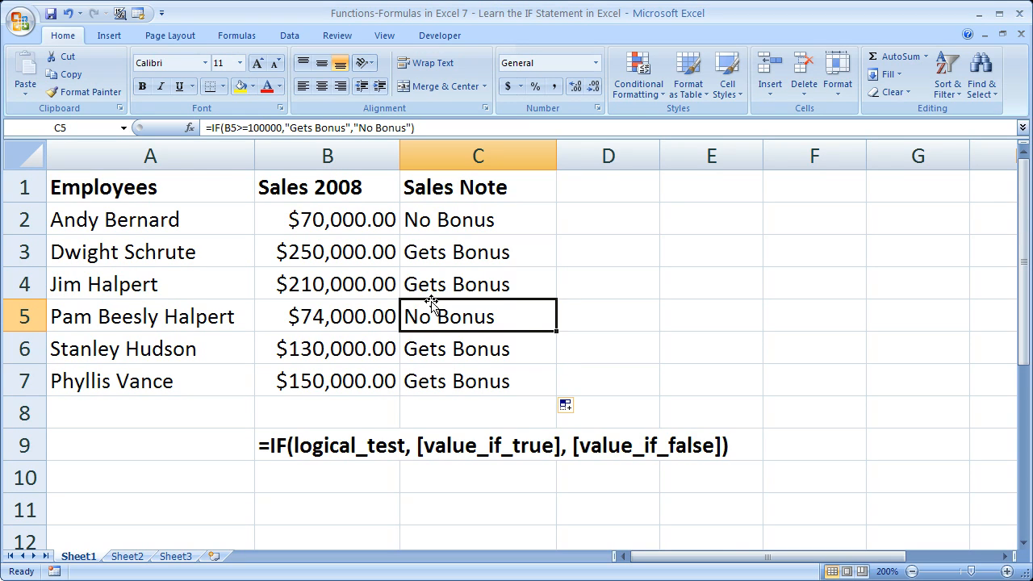
double_click(477, 219)
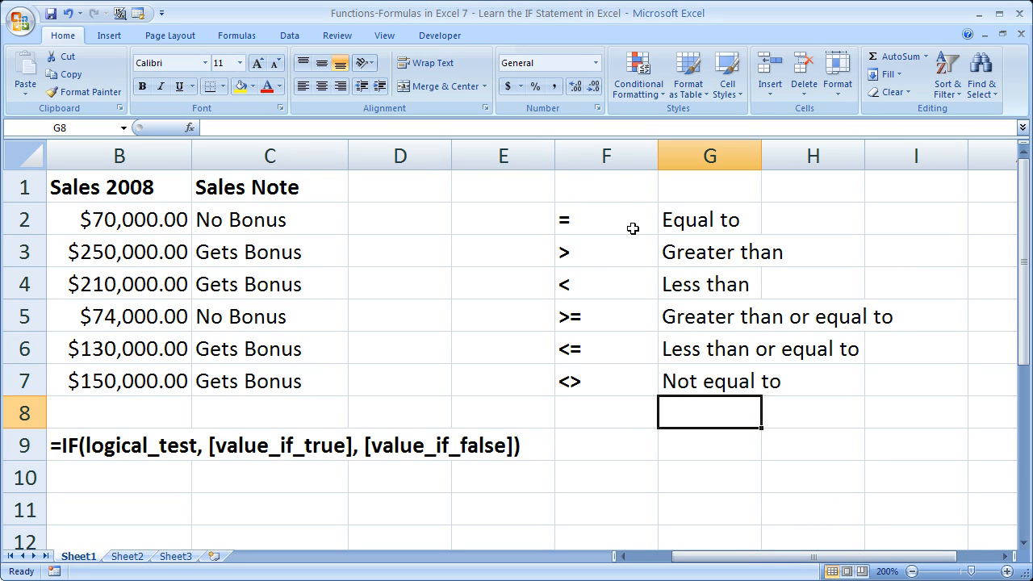
- Point out the =, < and <> operators in the comparison list, then select D2
click(605, 219)
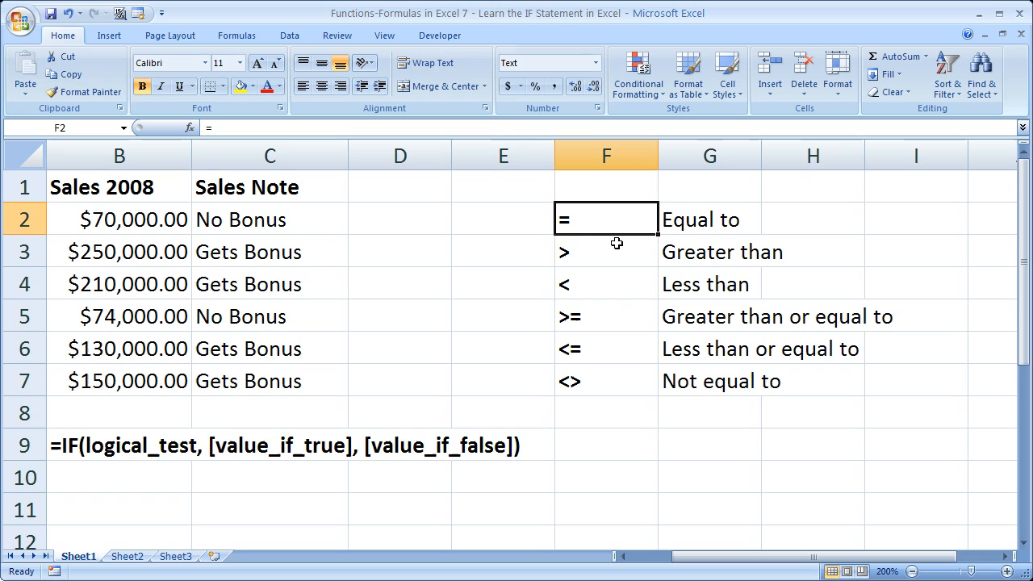
click(607, 284)
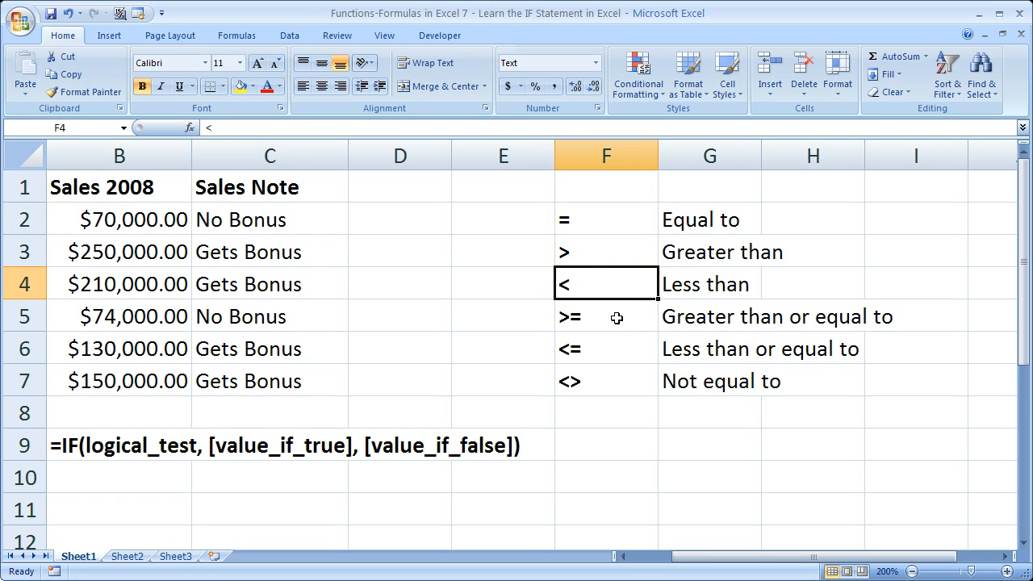
click(607, 349)
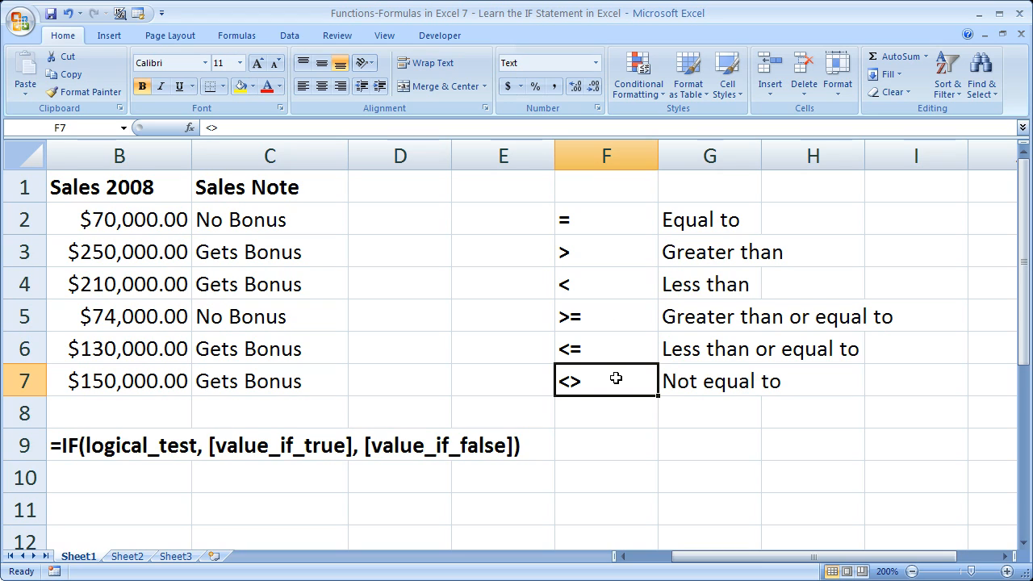
click(400, 220)
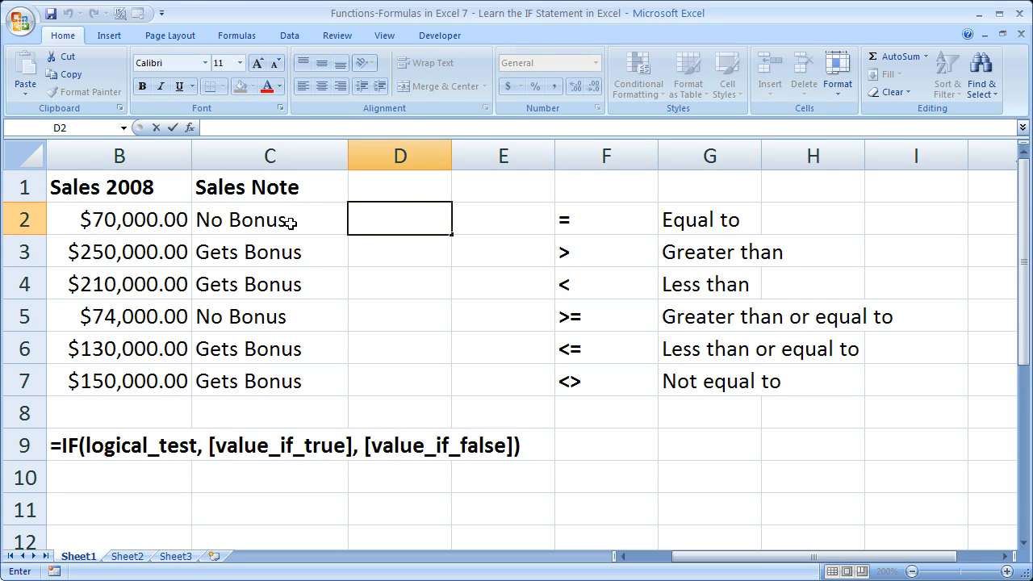
- Re-enter =IF(B2>=100000,"Gets Bonus","No Bonus") in C2 and commit the edited formula
text(=IF(B2>=100000,"Gets Bonus","No Bonus"))
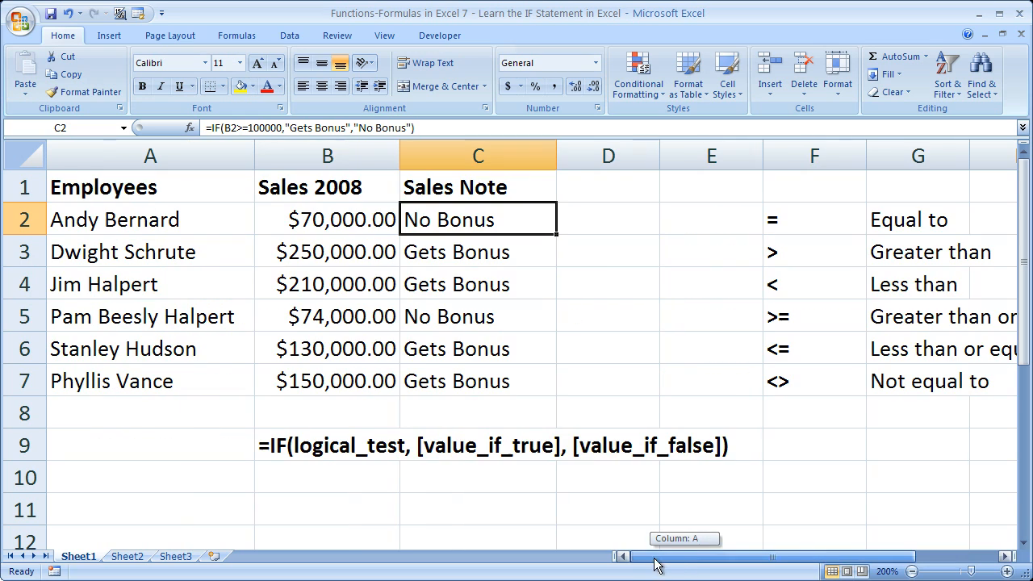
mouse_move(609, 226)
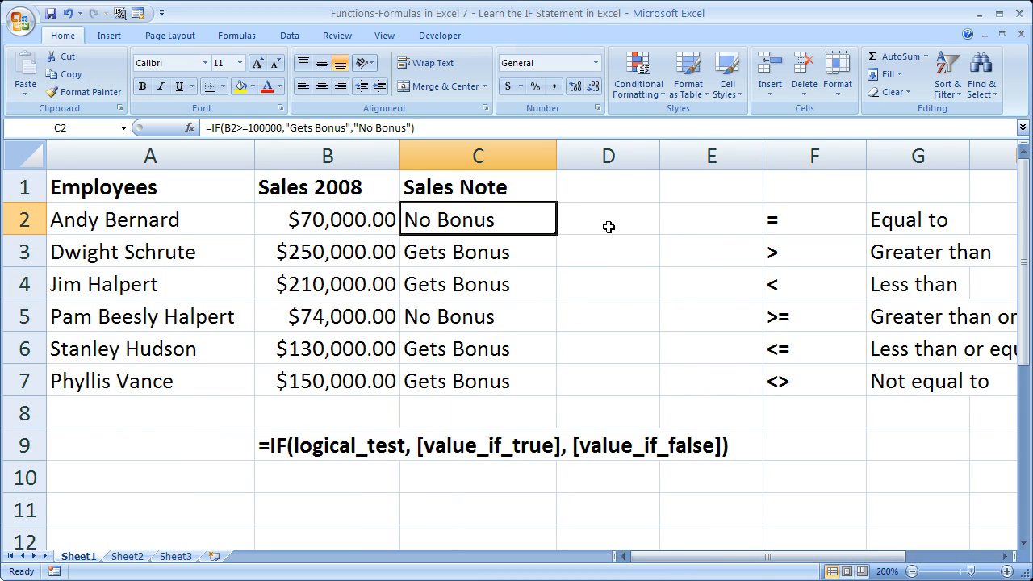
double_click(478, 219)
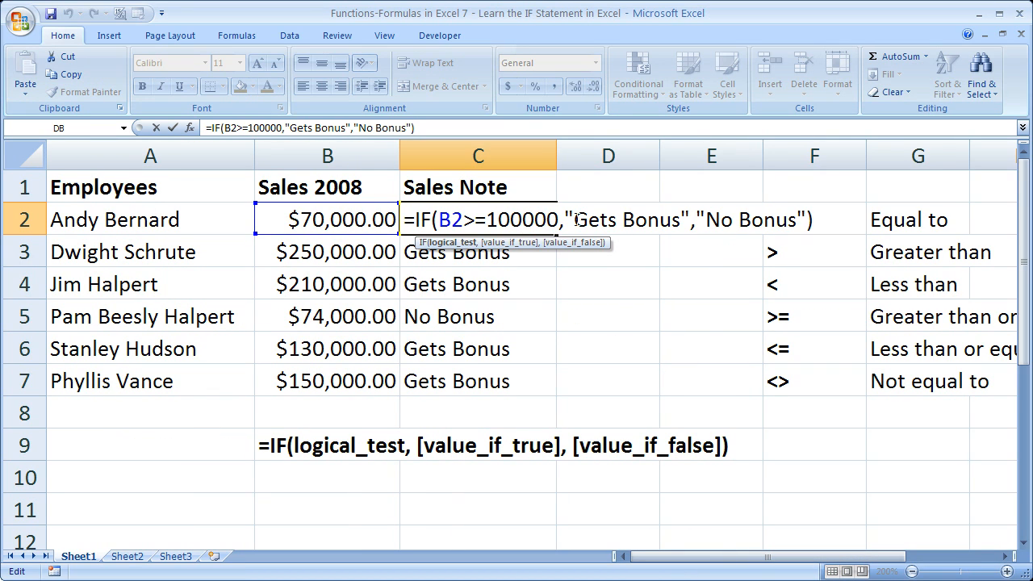
drag(568, 220, 687, 220)
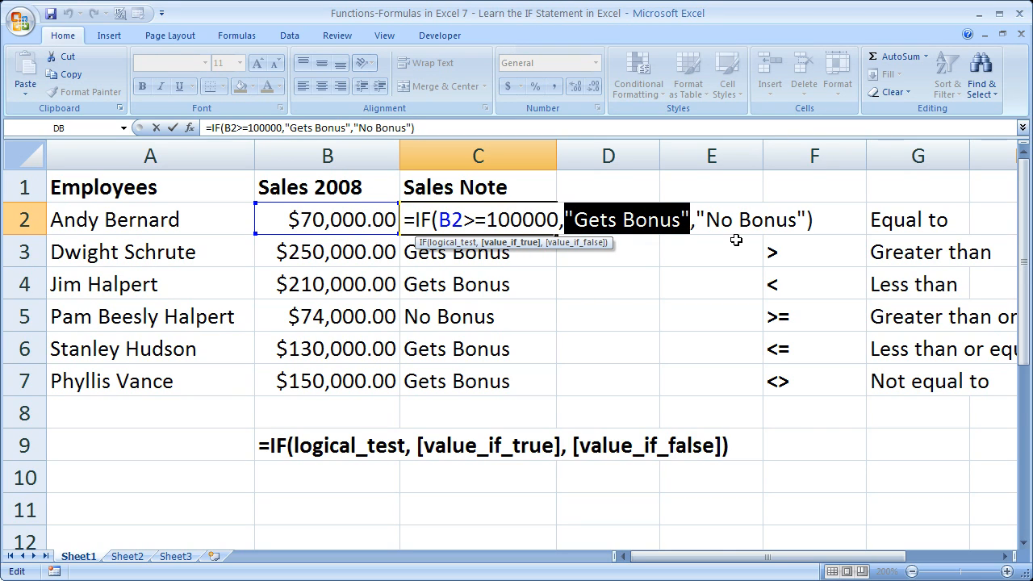
text(100000,1,2))
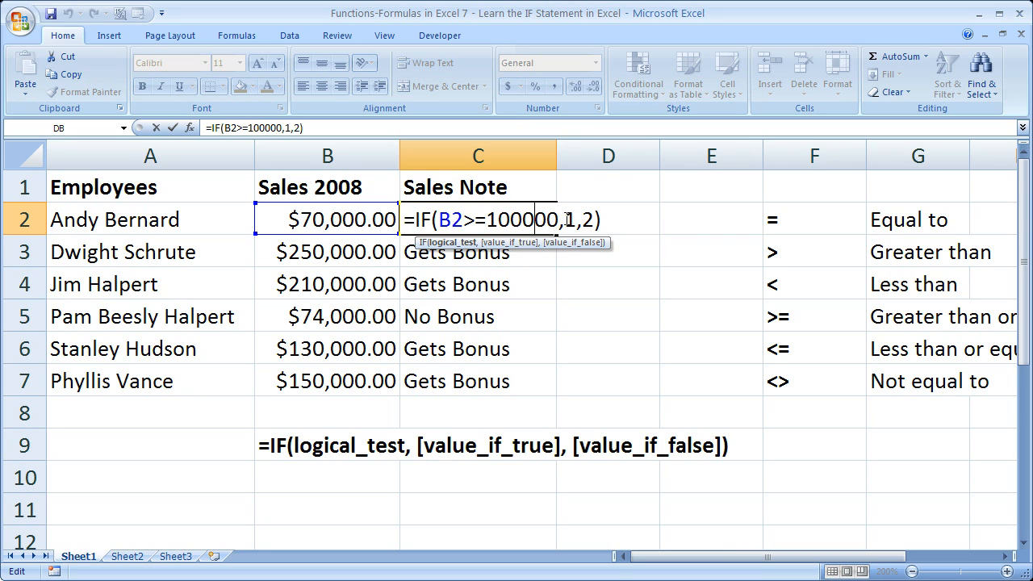
key(Enter)
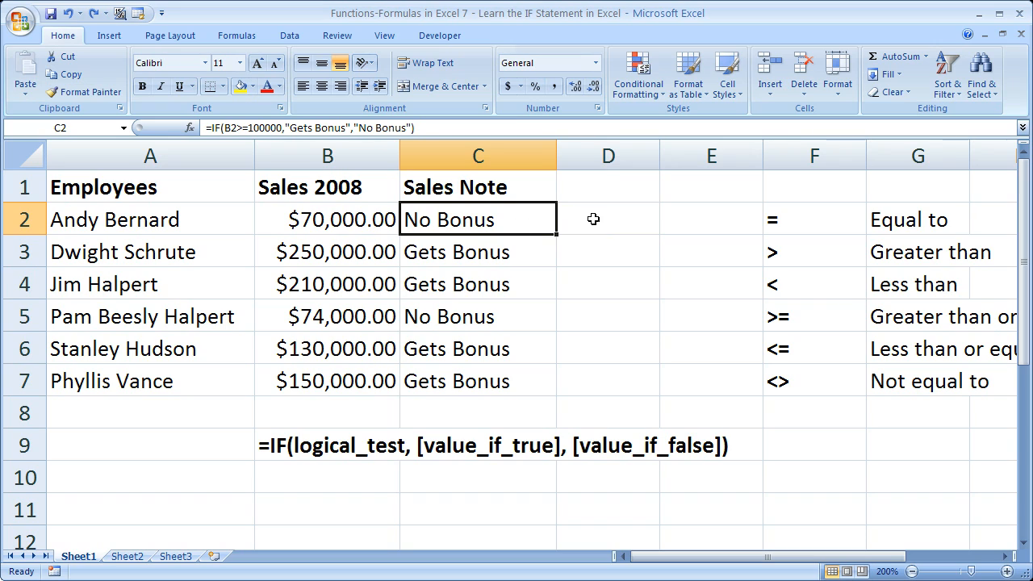
- Head column D Bonus Amt and start D2's IF formula with condition B2>=100000
click(607, 220)
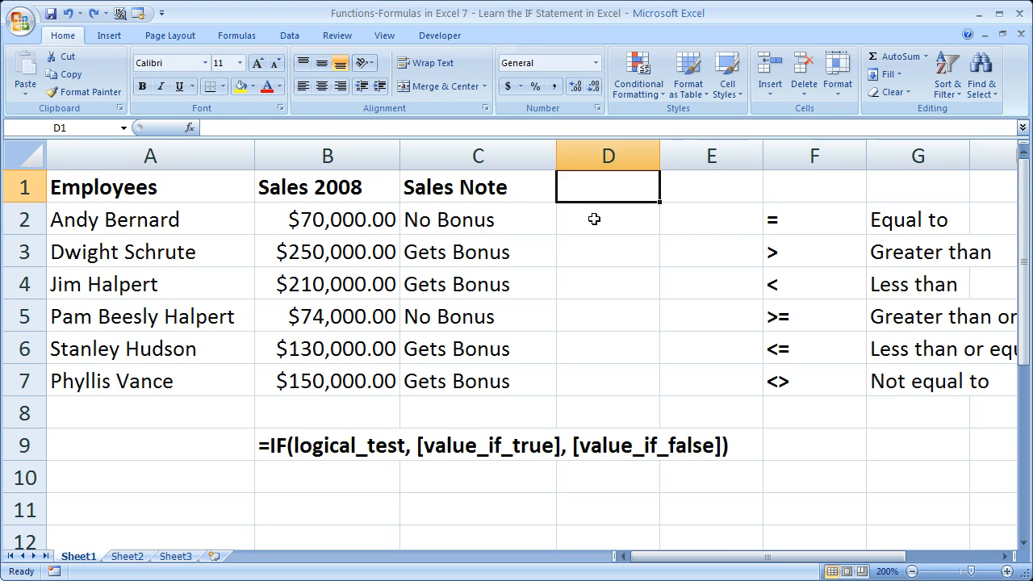
text(Bonus Amt)
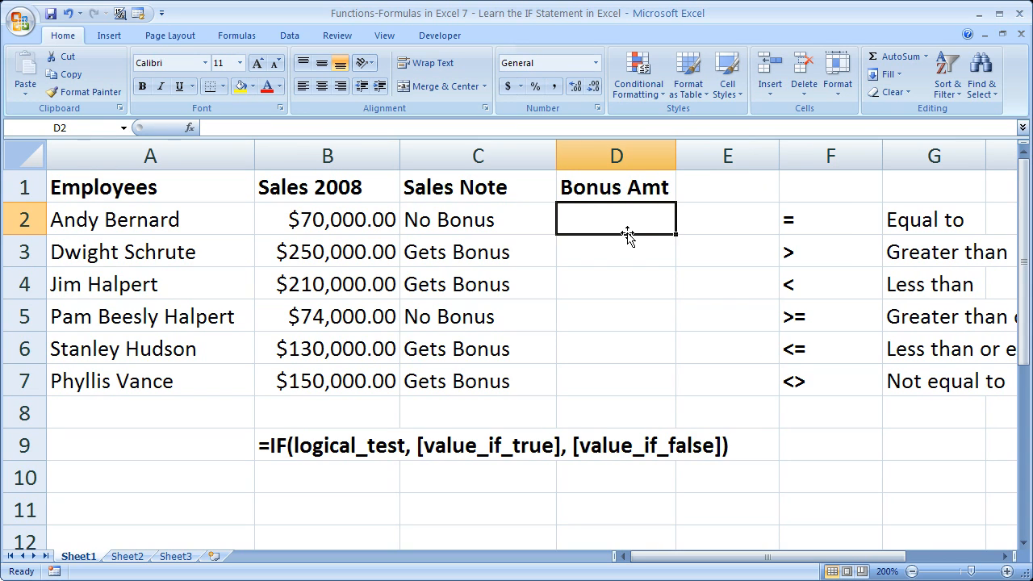
text(=)
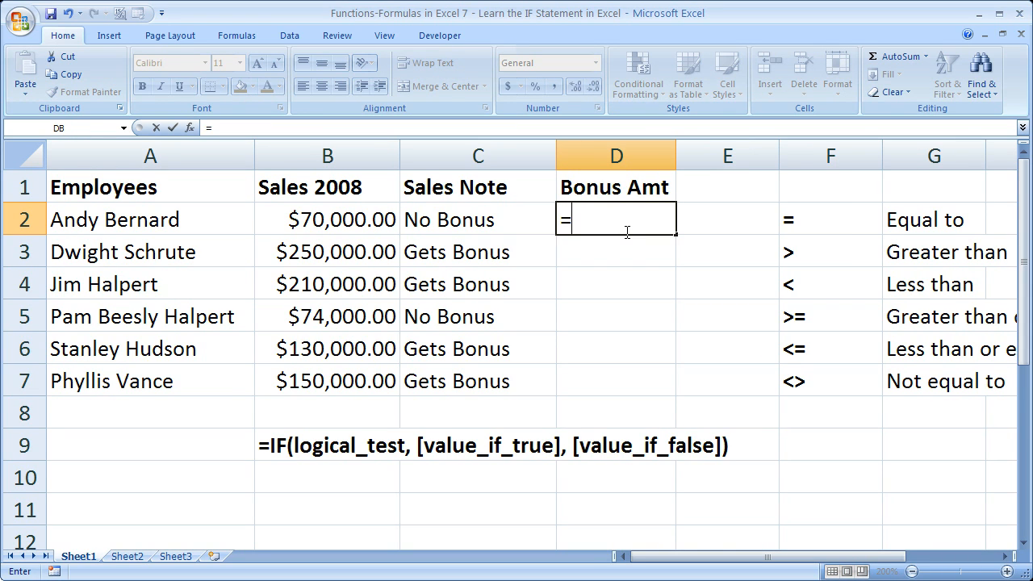
text(if)
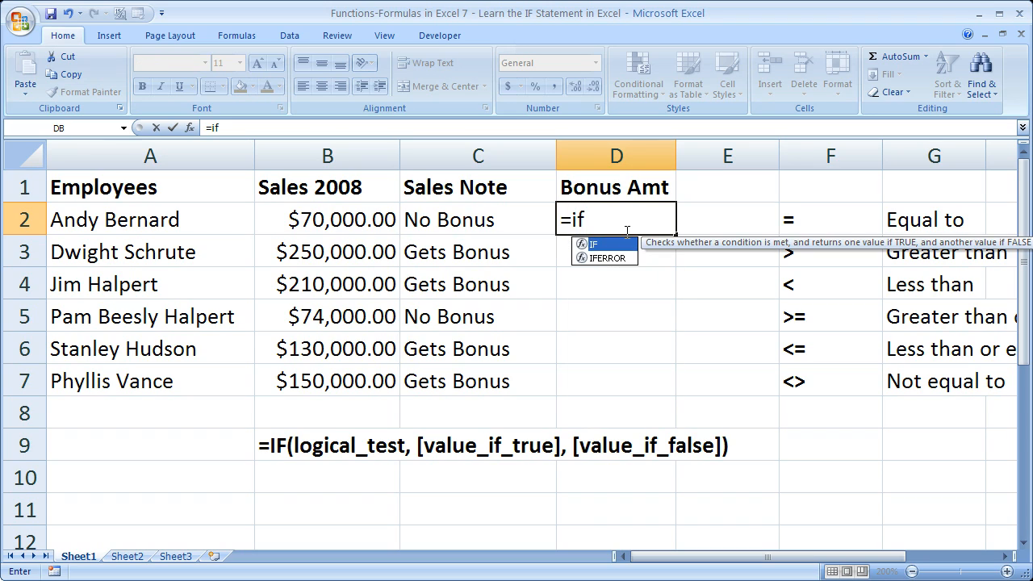
text(()
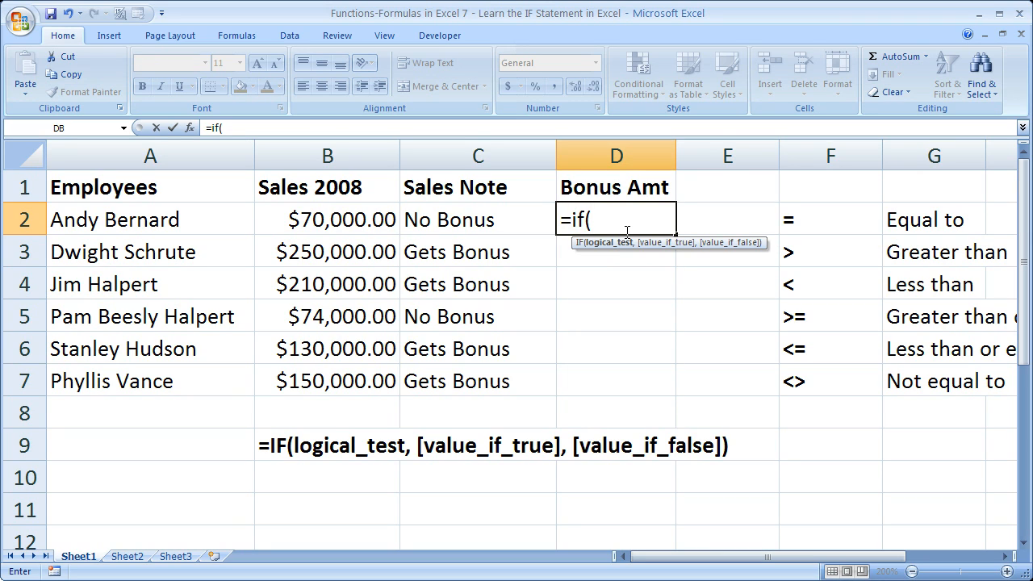
click(326, 219)
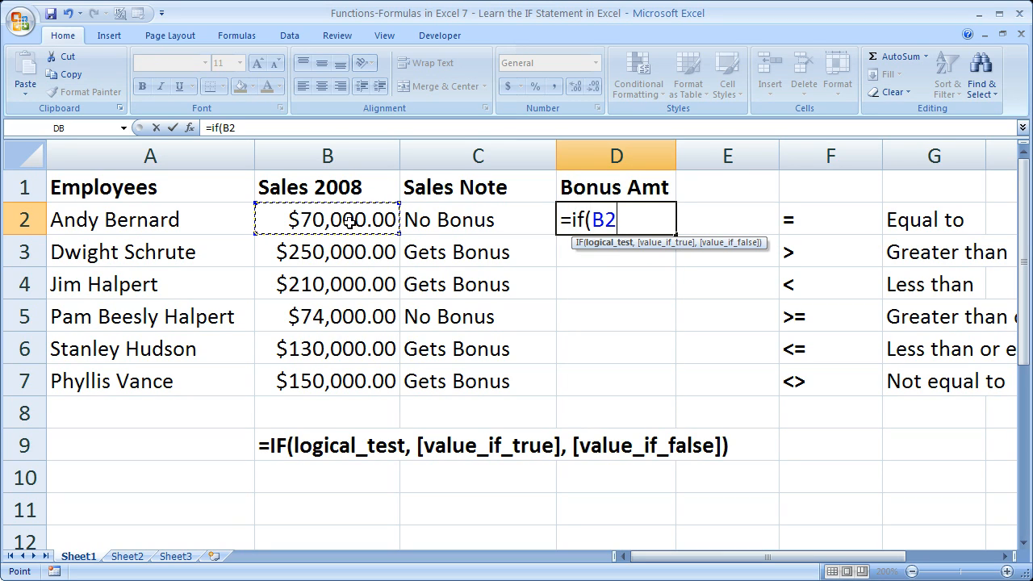
text(>=)
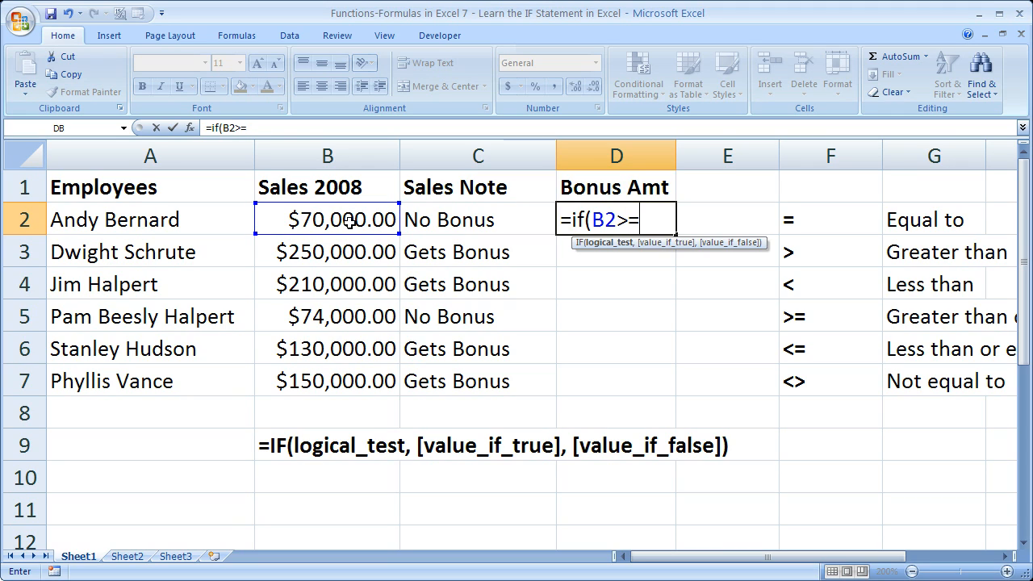
text(10000)
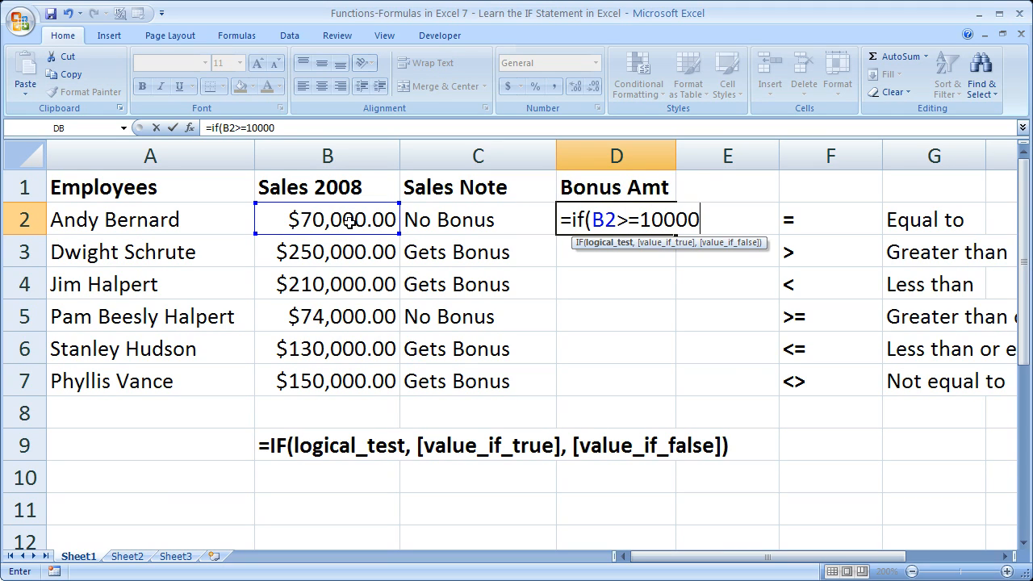
text(0,)
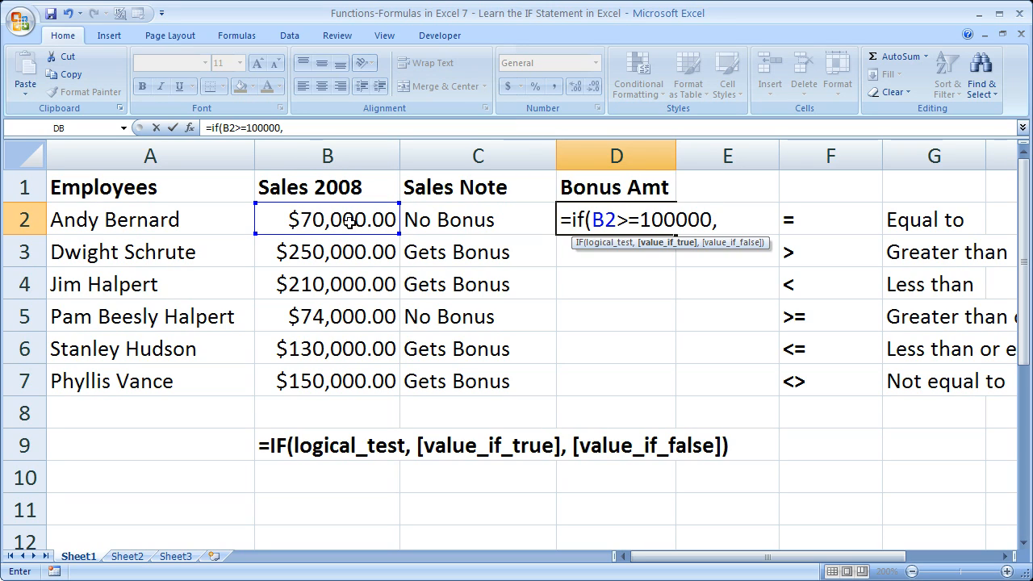
- Add .05*B2 as the bonus paid when true, retyping the 05 rate
text(.05)
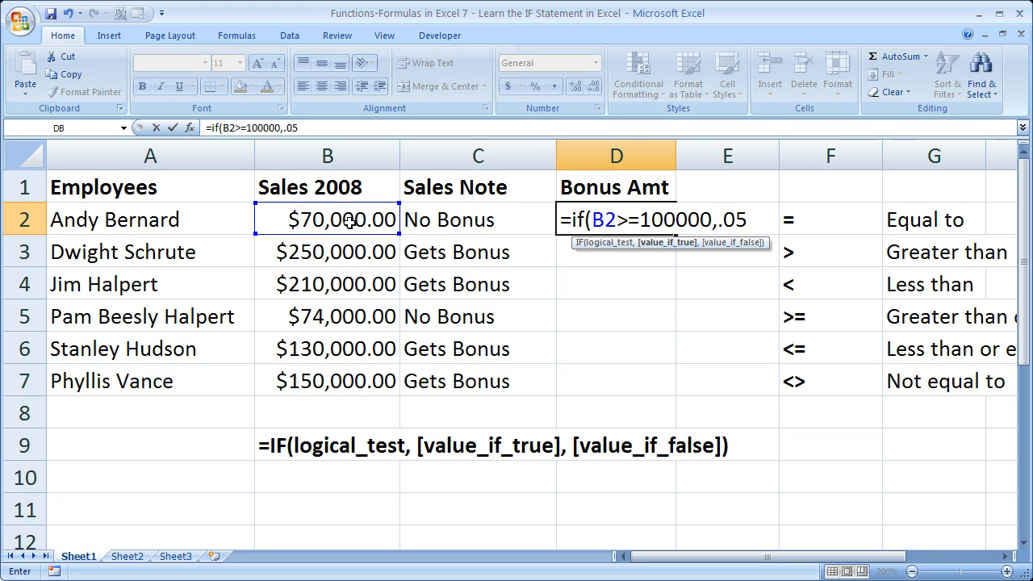
text(*)
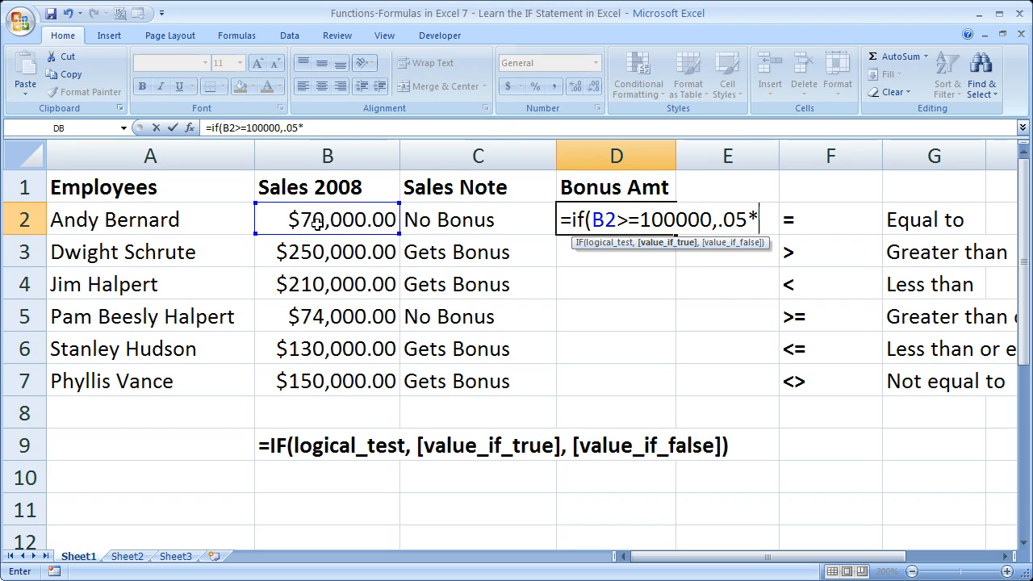
click(326, 219)
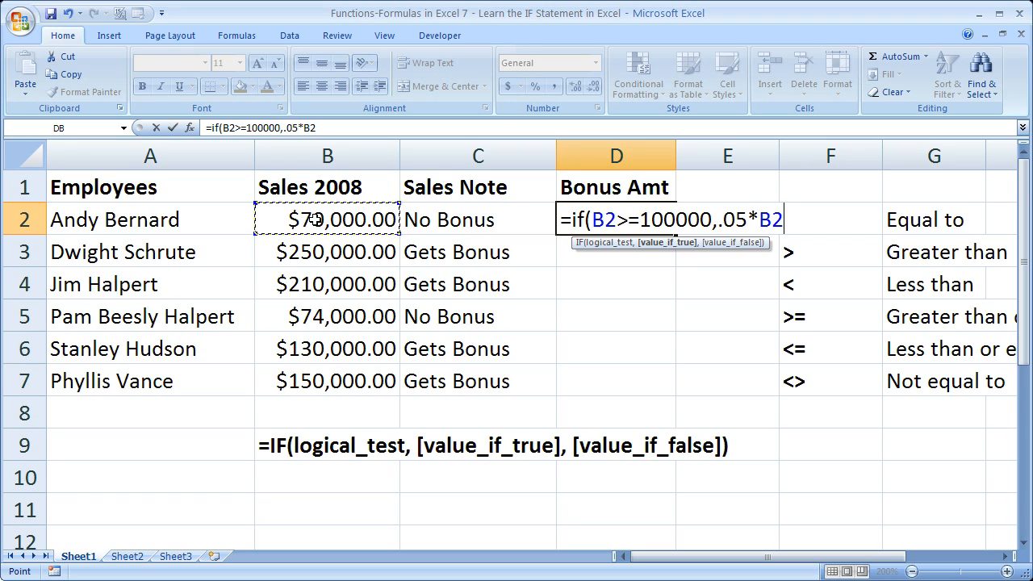
text(,)
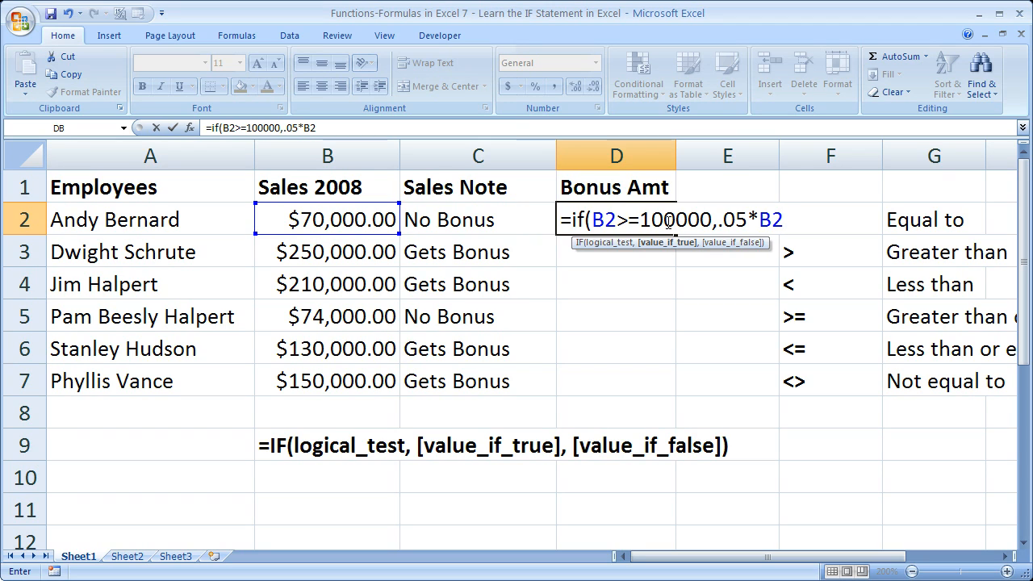
mouse_move(726, 246)
text())
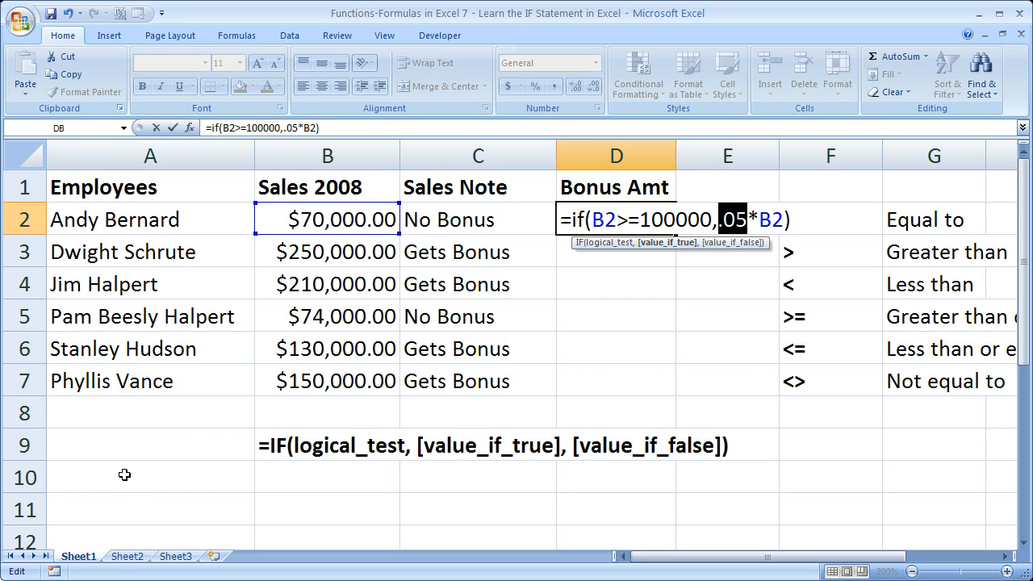
click(149, 477)
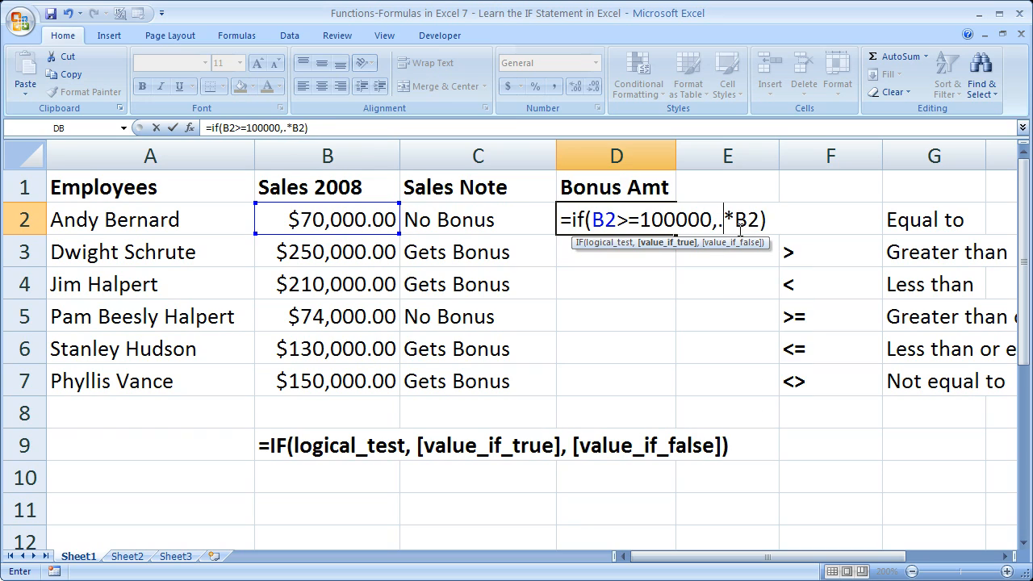
text(05)
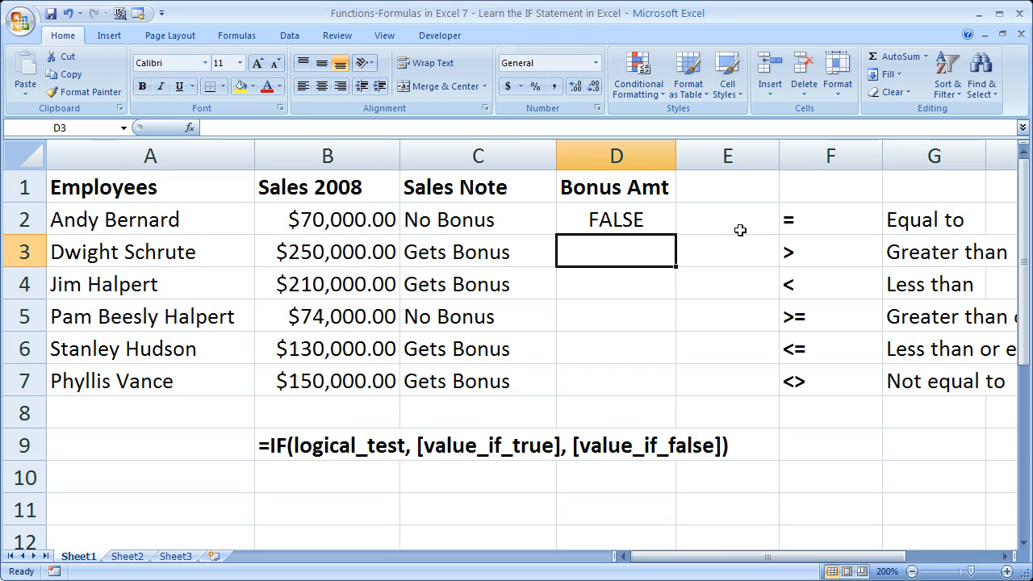
- Add an empty "" false argument so D2 shows blank instead of FALSE
click(617, 220)
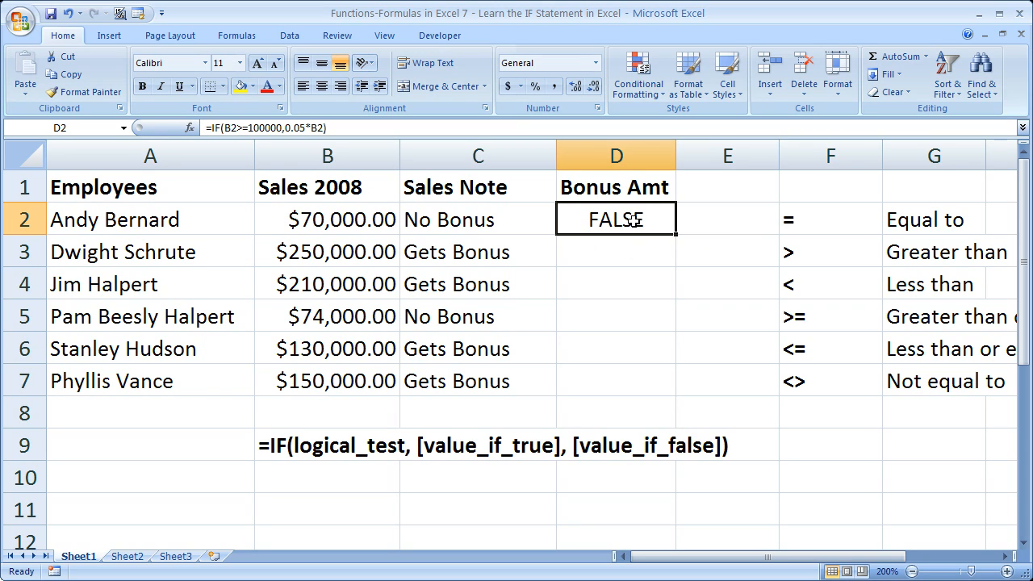
double_click(615, 219)
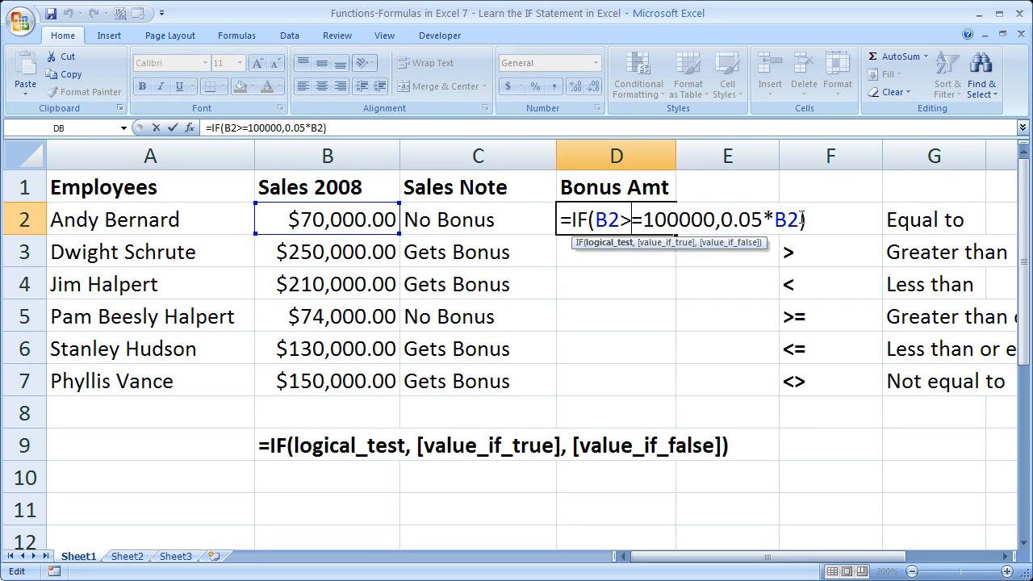
text(,)
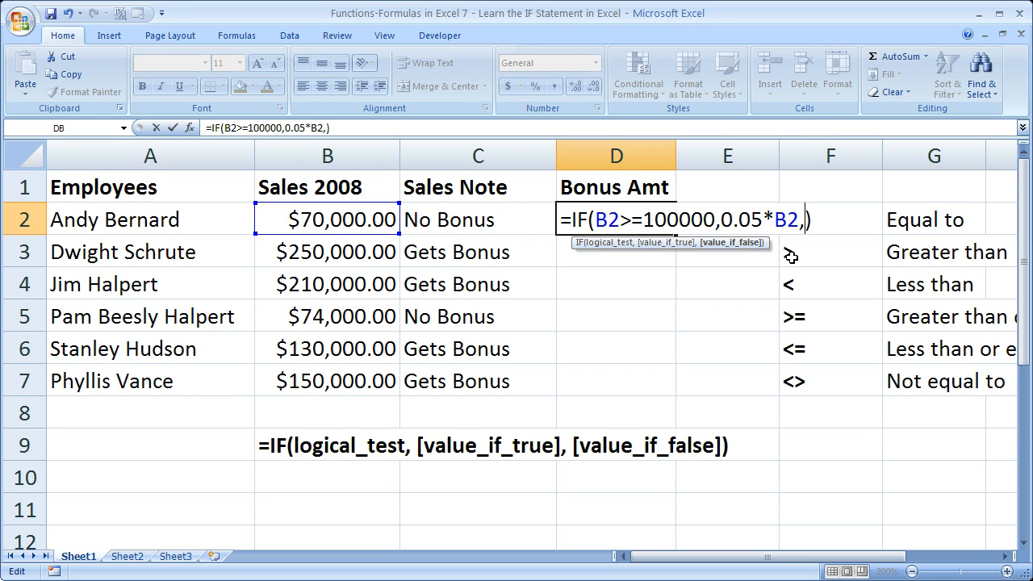
text("")
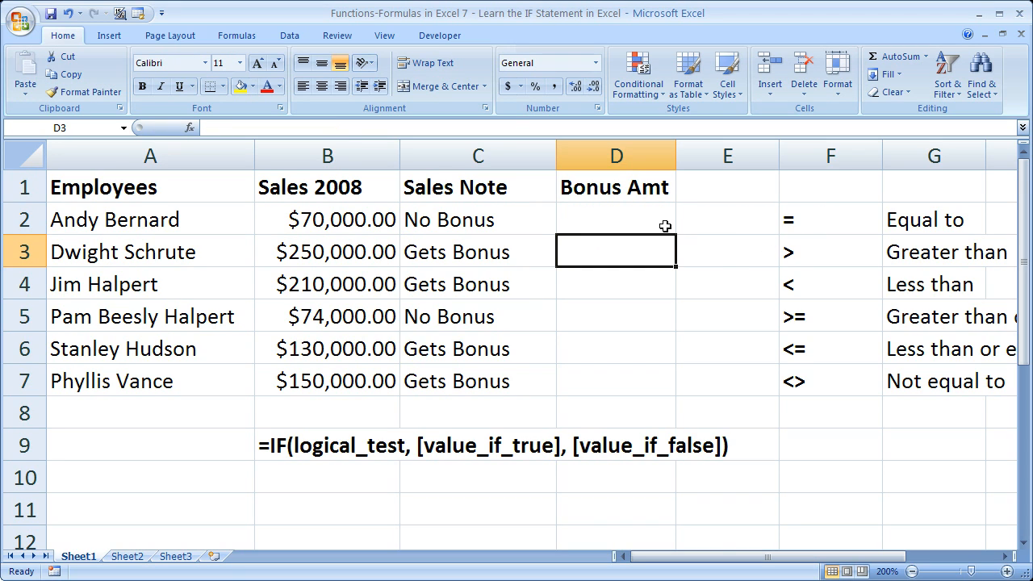
- Fill the bonus formula down D2:D7, format it as Currency, and check Jim Halpert's formula
click(617, 220)
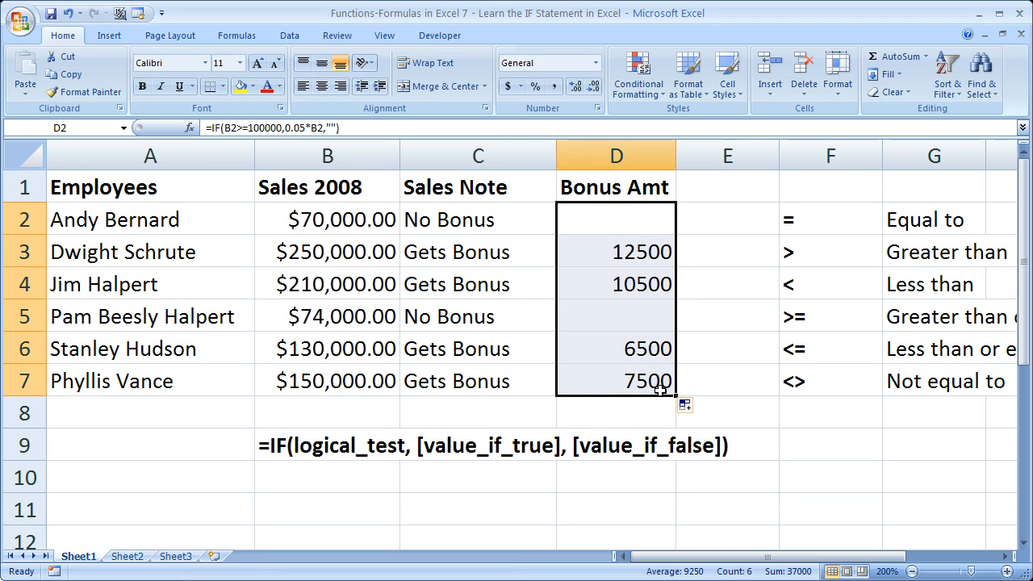
click(616, 251)
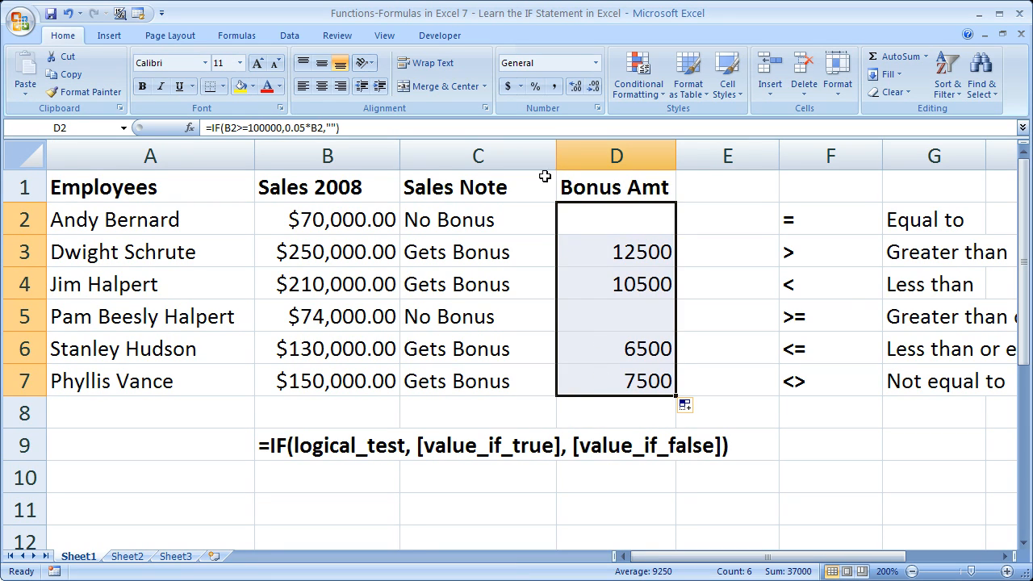
click(594, 63)
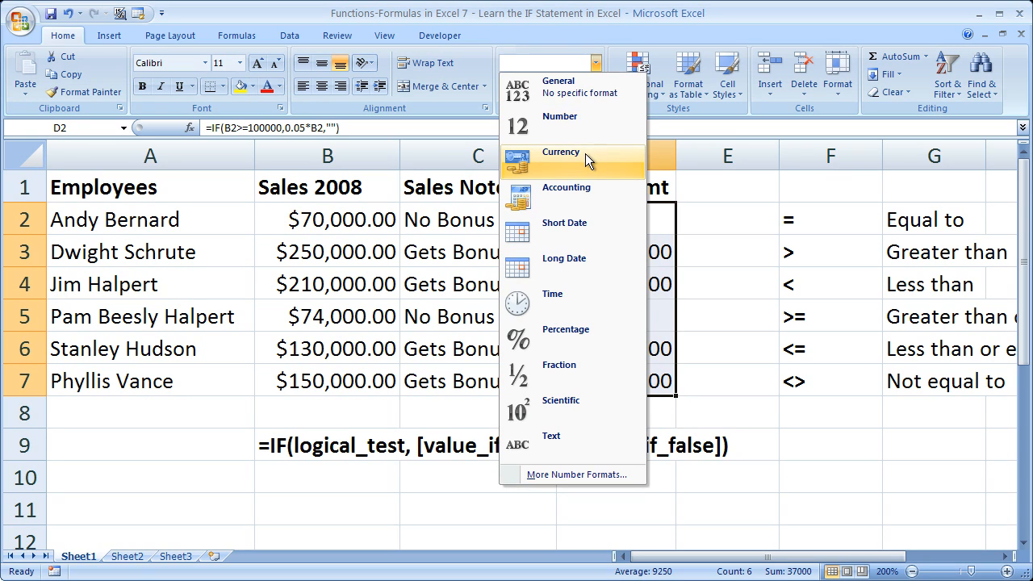
click(560, 151)
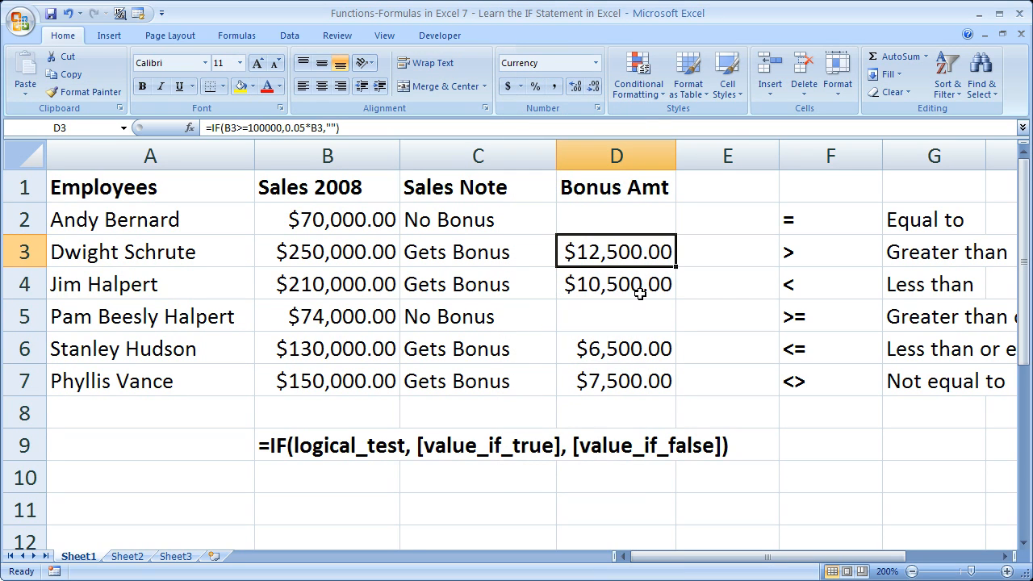
click(617, 284)
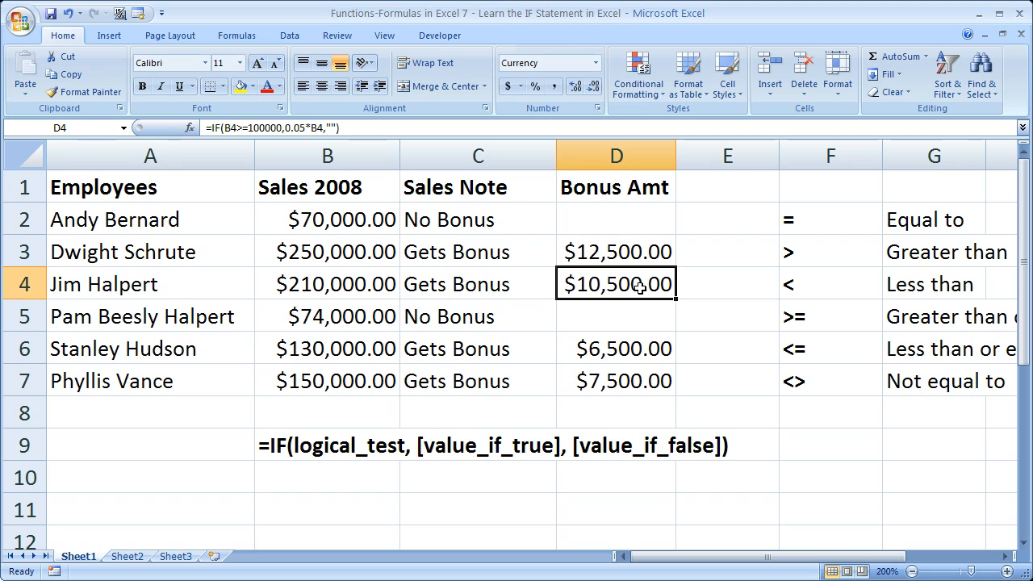
double_click(617, 284)
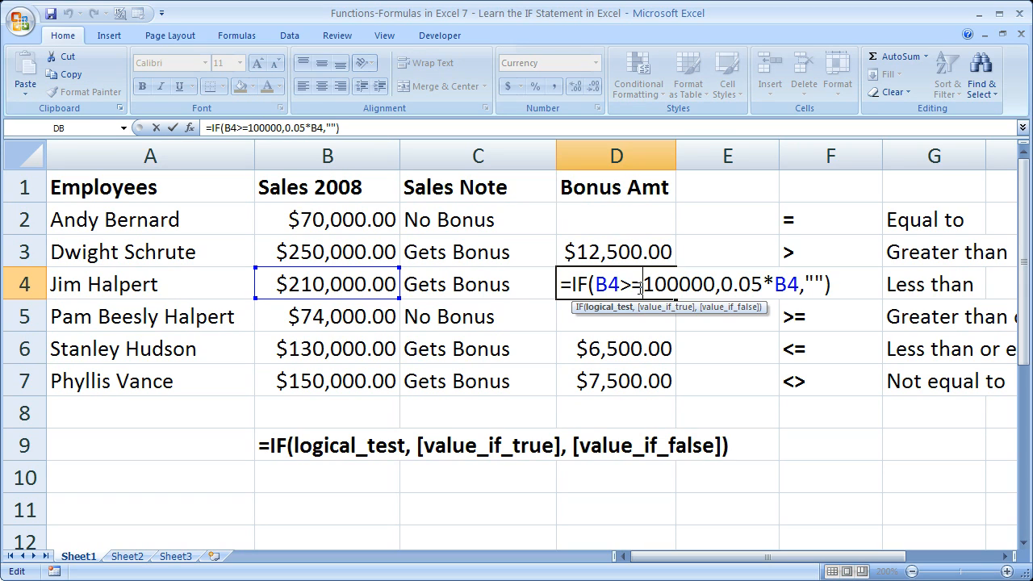